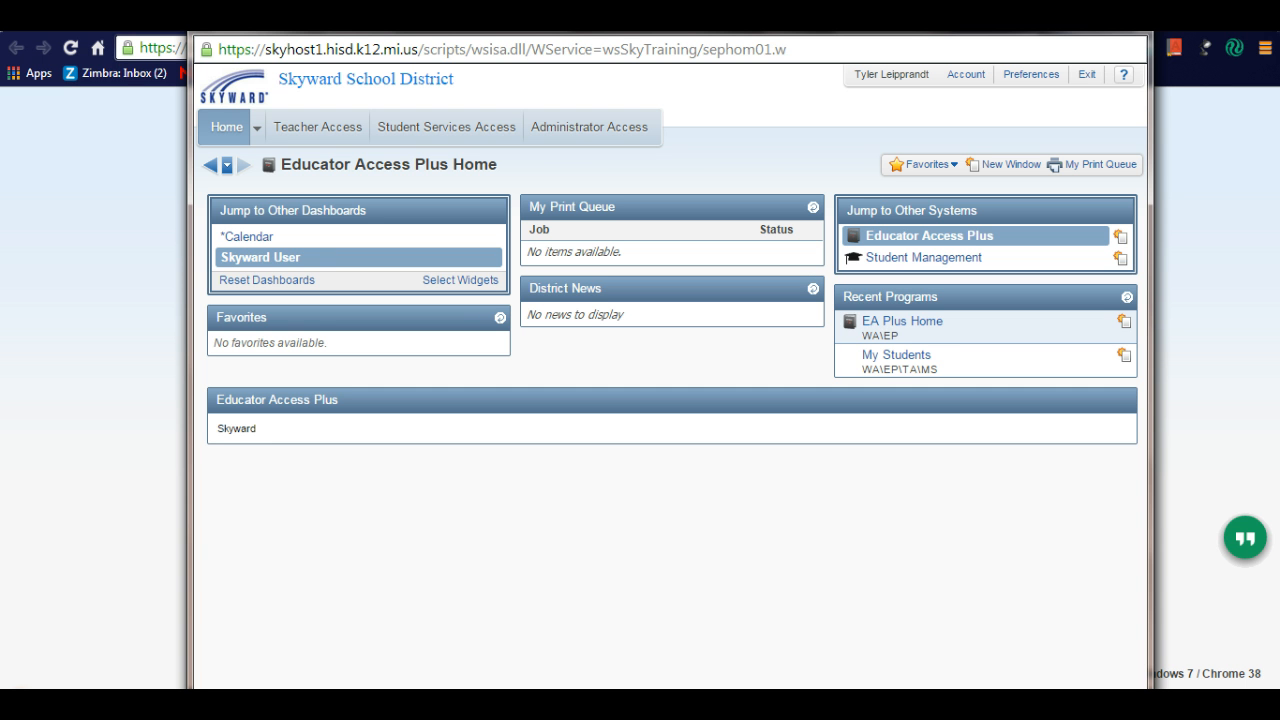
pyautogui.moveTo(317, 126)
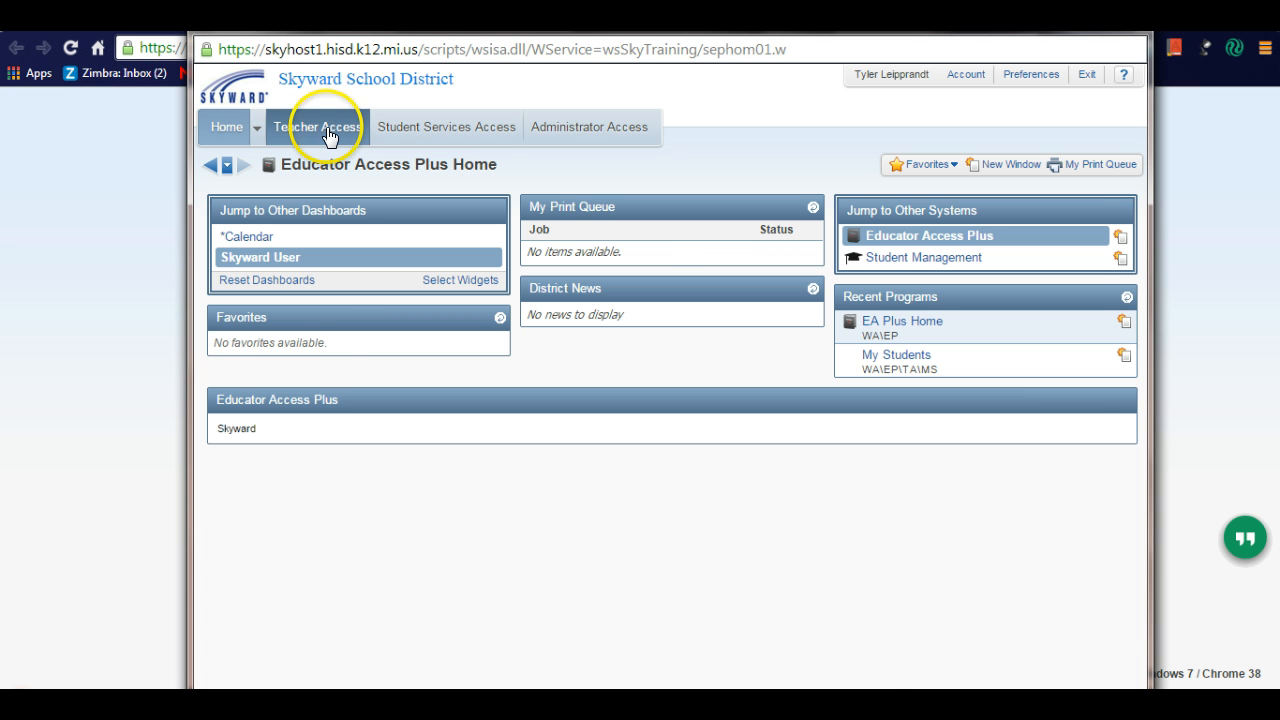
# Open the CNST/1AM Construction/Building Techn gradebook from My Gradebook and begin adding an assignment
pyautogui.click(317, 126)
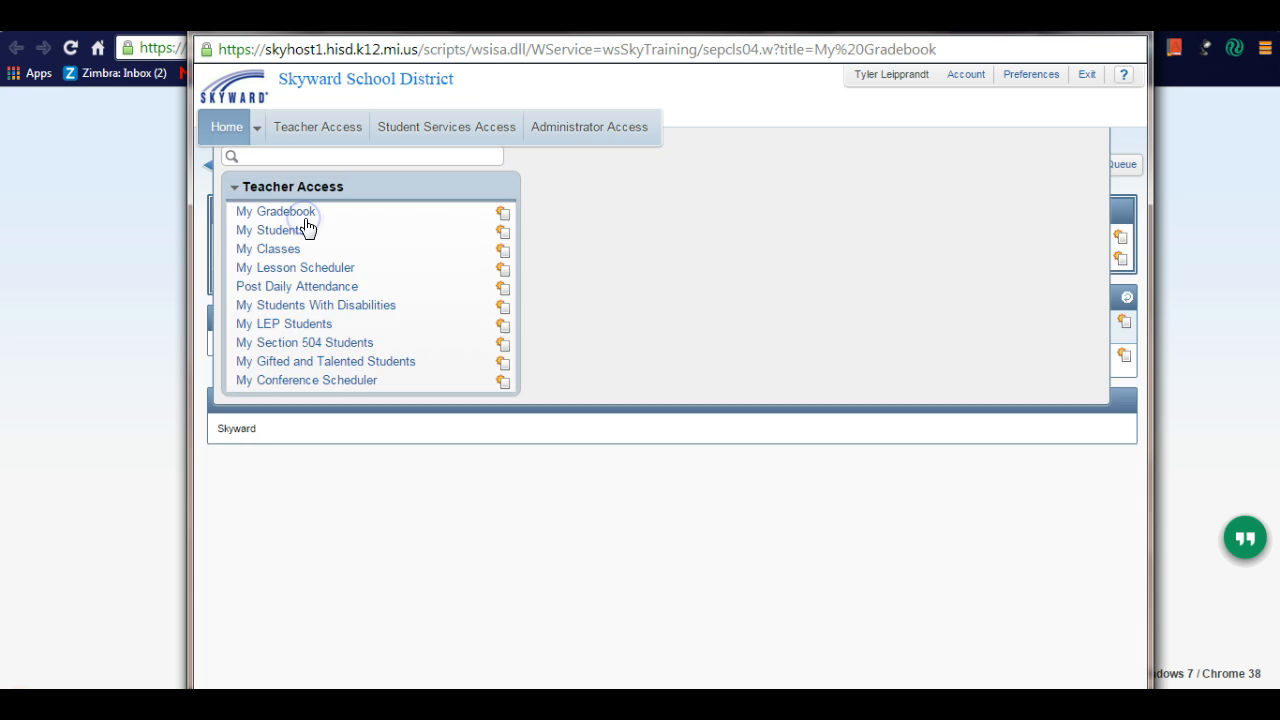
pyautogui.click(275, 211)
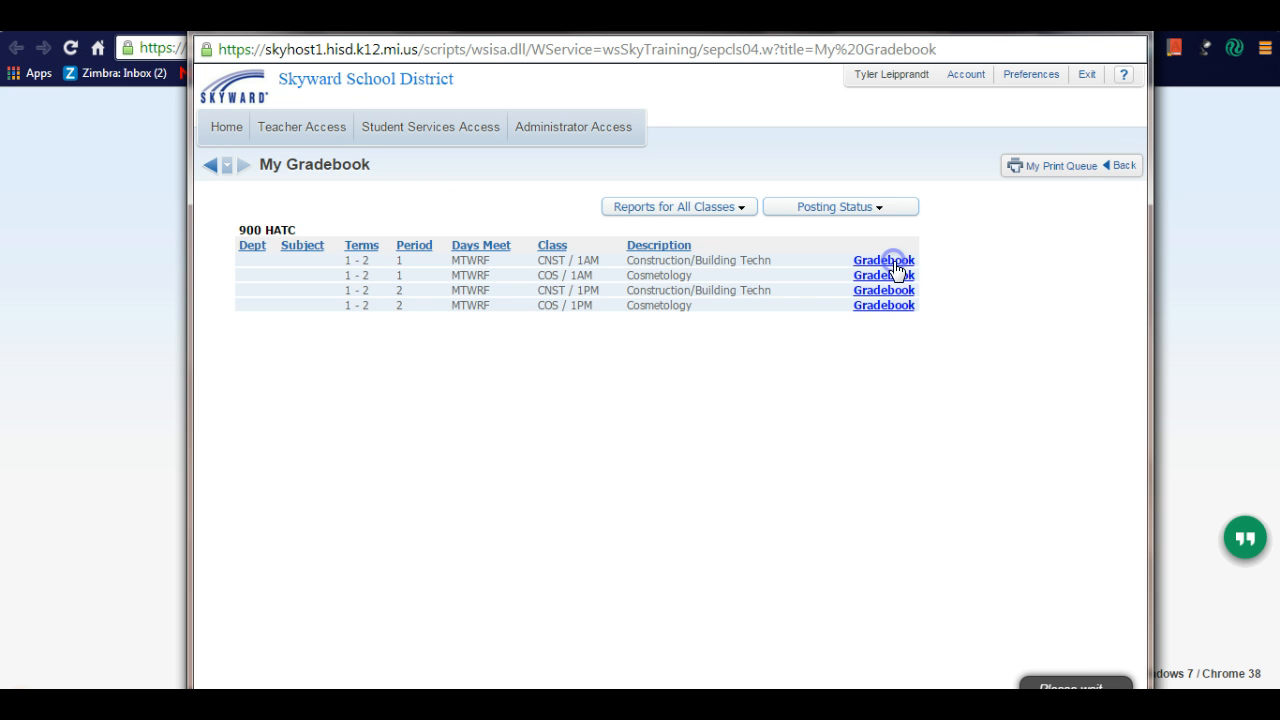
pyautogui.click(883, 260)
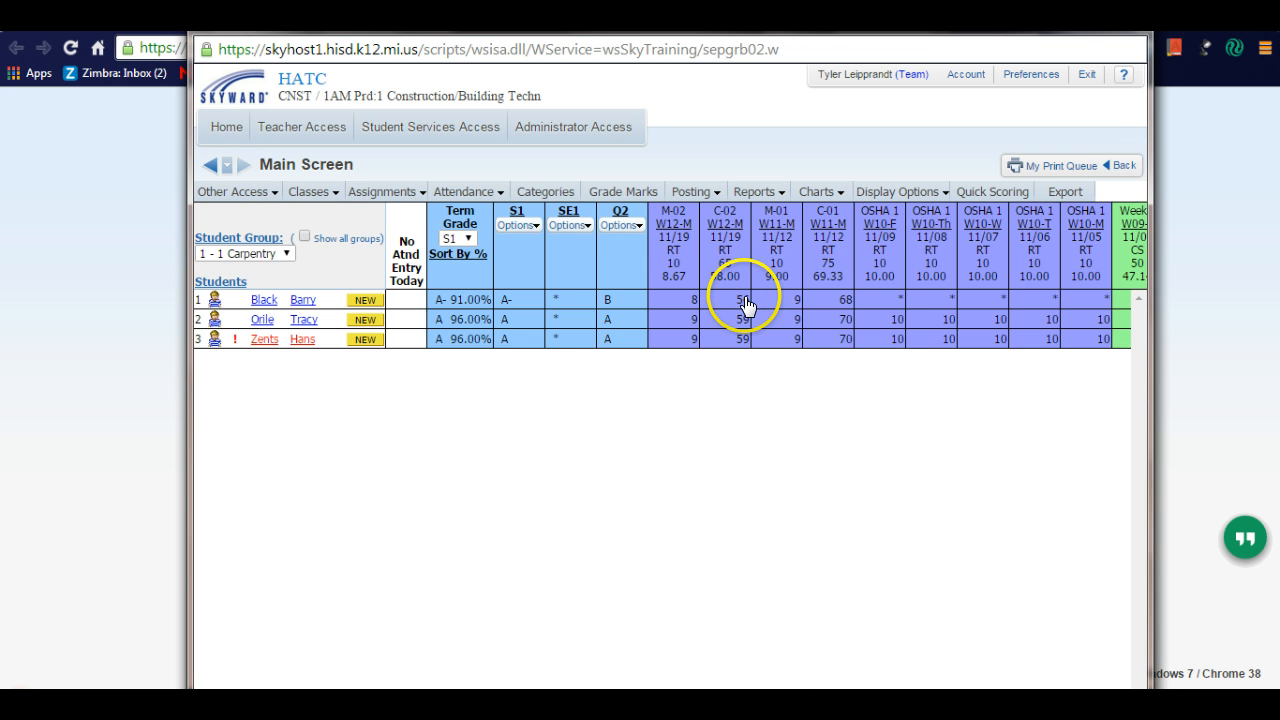
pyautogui.moveTo(370, 223)
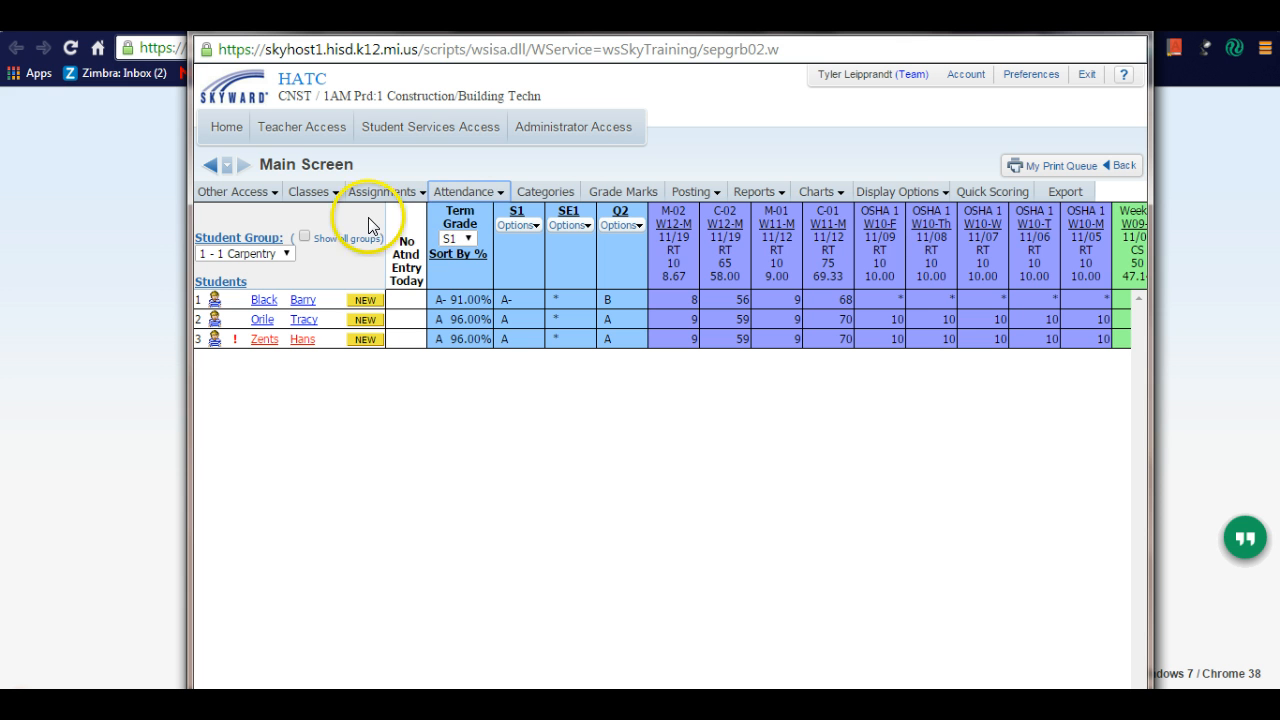
pyautogui.click(384, 191)
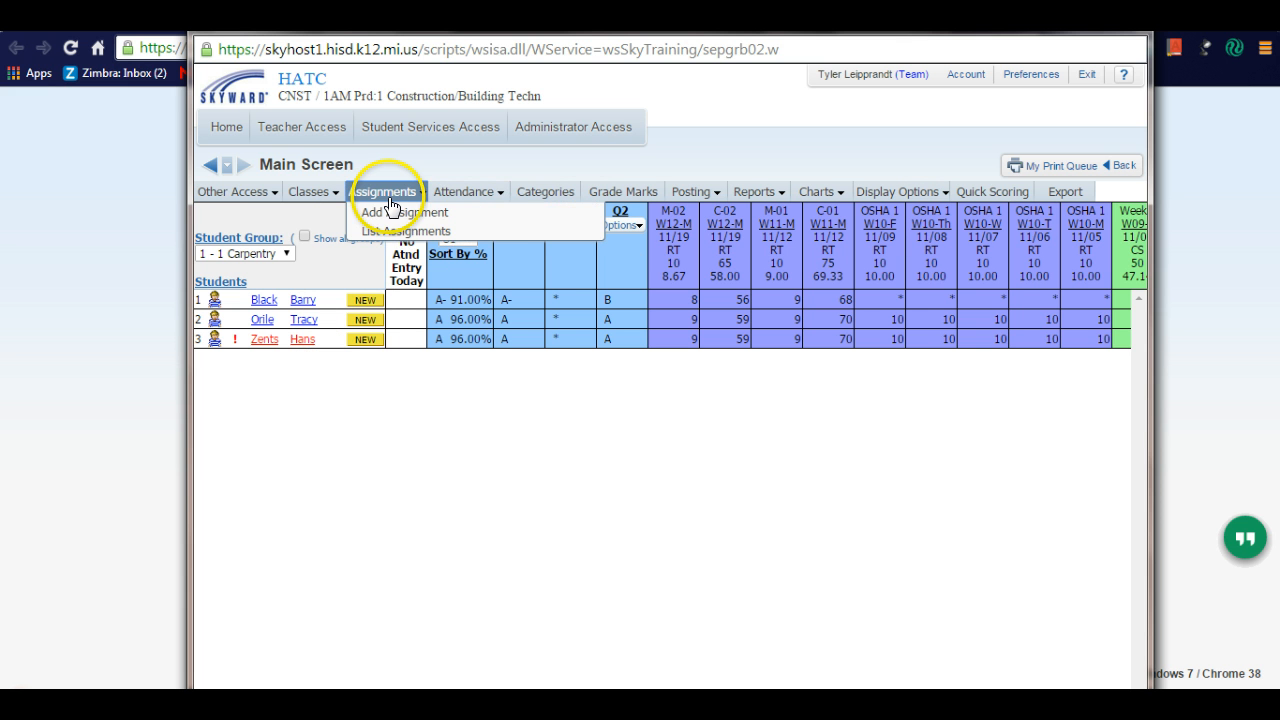
pyautogui.moveTo(404, 212)
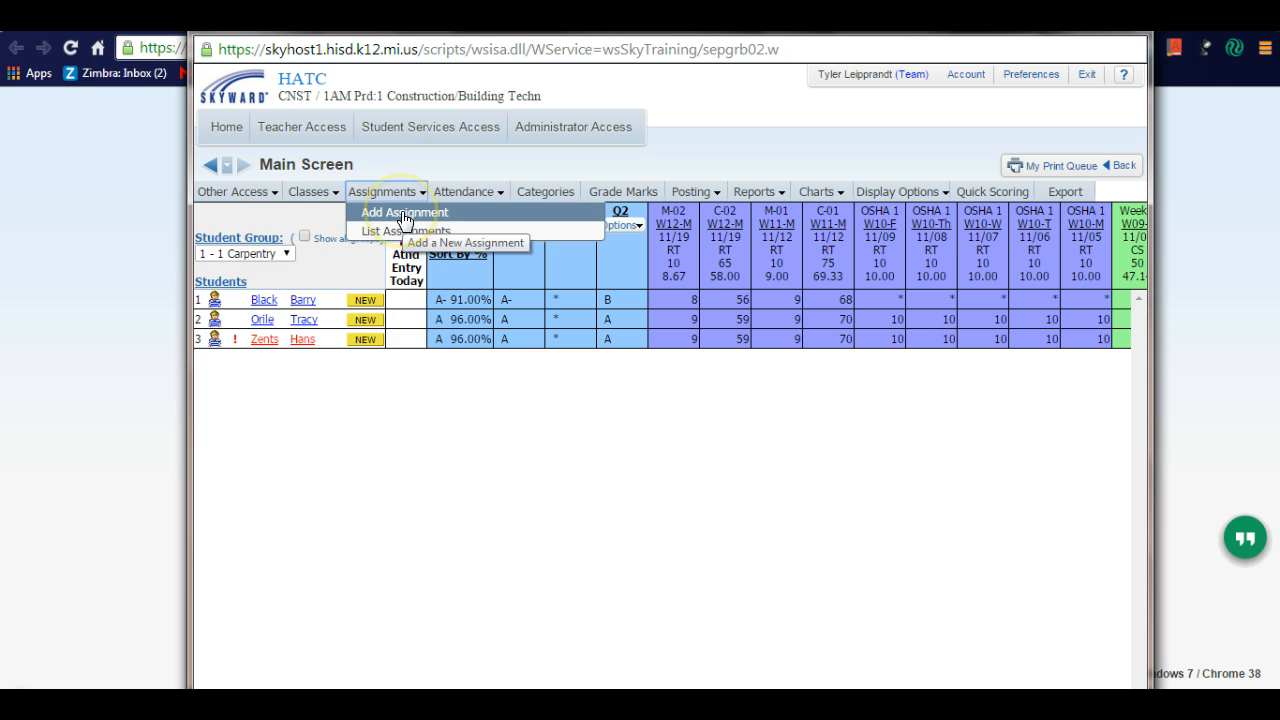
pyautogui.click(232, 191)
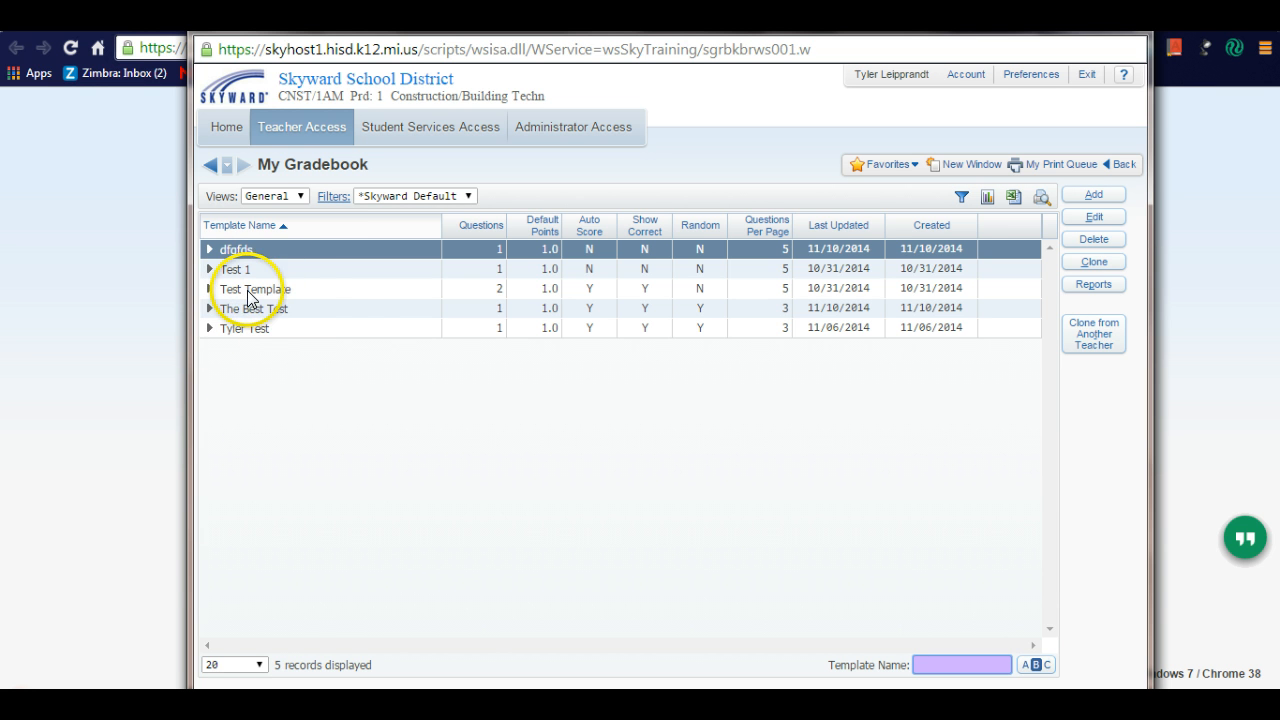
pyautogui.moveTo(360, 289)
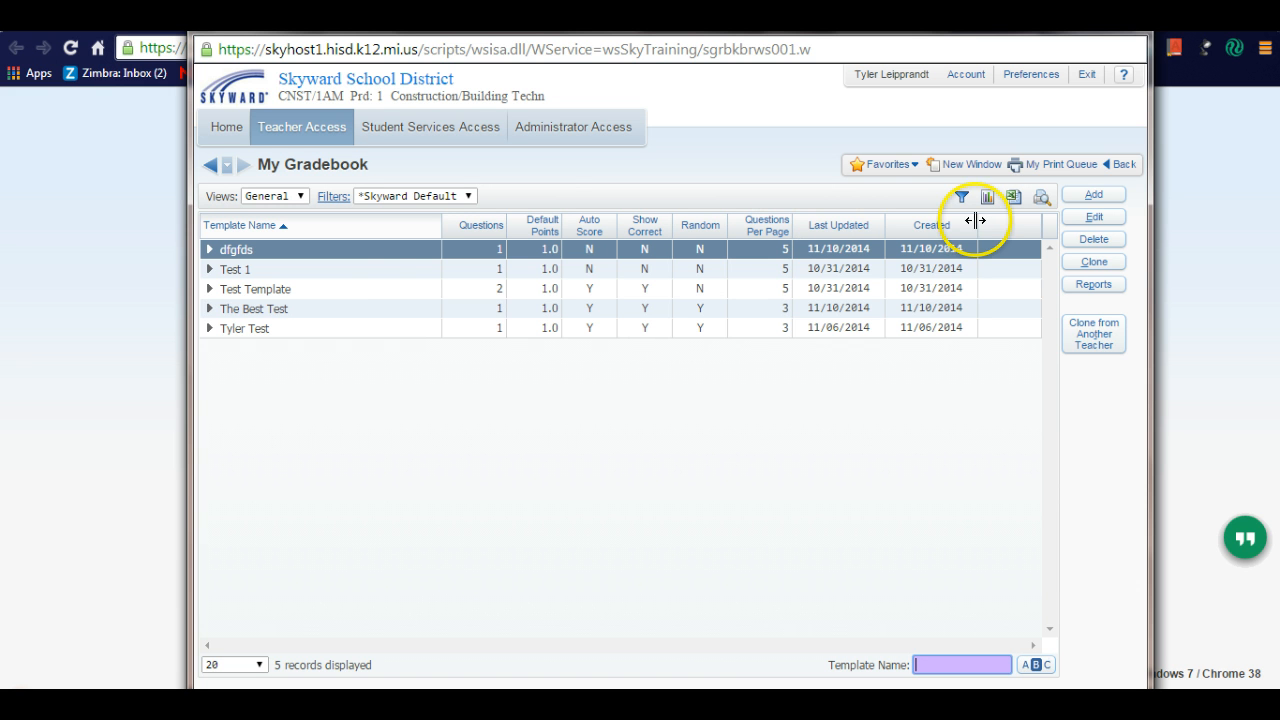
pyautogui.moveTo(1093, 195)
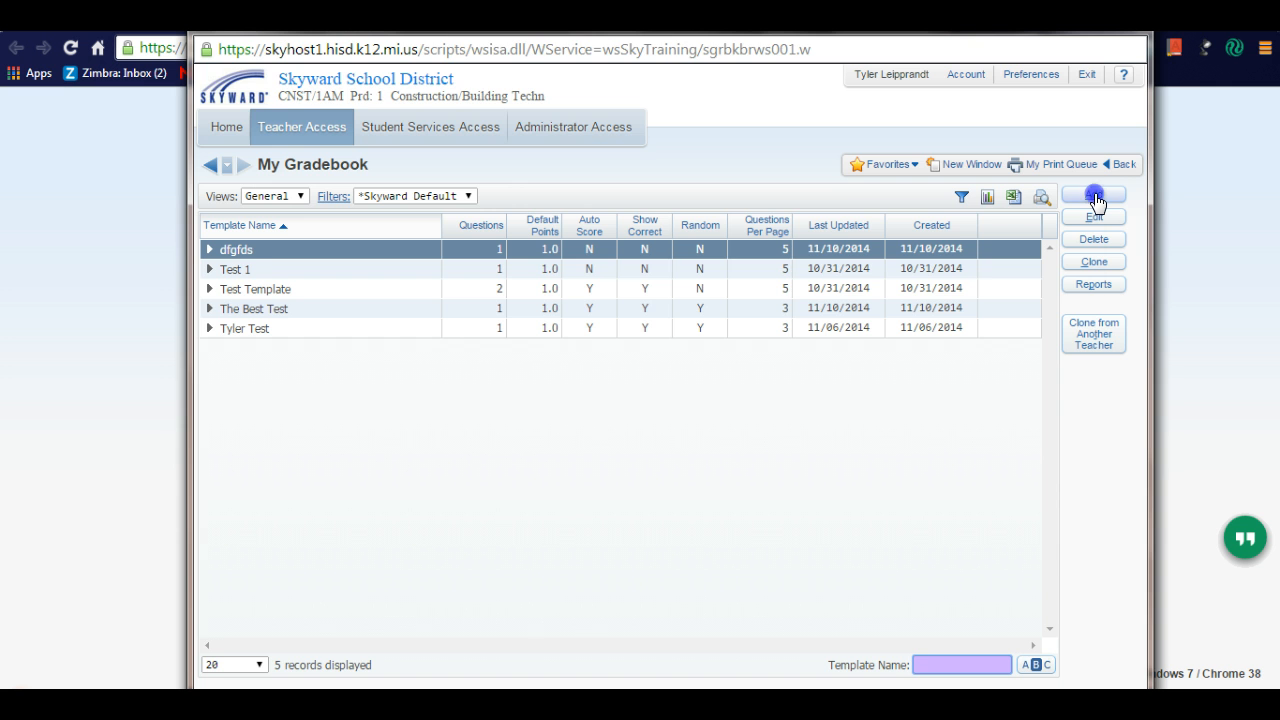
# Create template 'Math Test 52' with randomized questions, auto-scoring and 3 questions per page, and save
pyautogui.click(1093, 210)
pyautogui.write('Math Test')
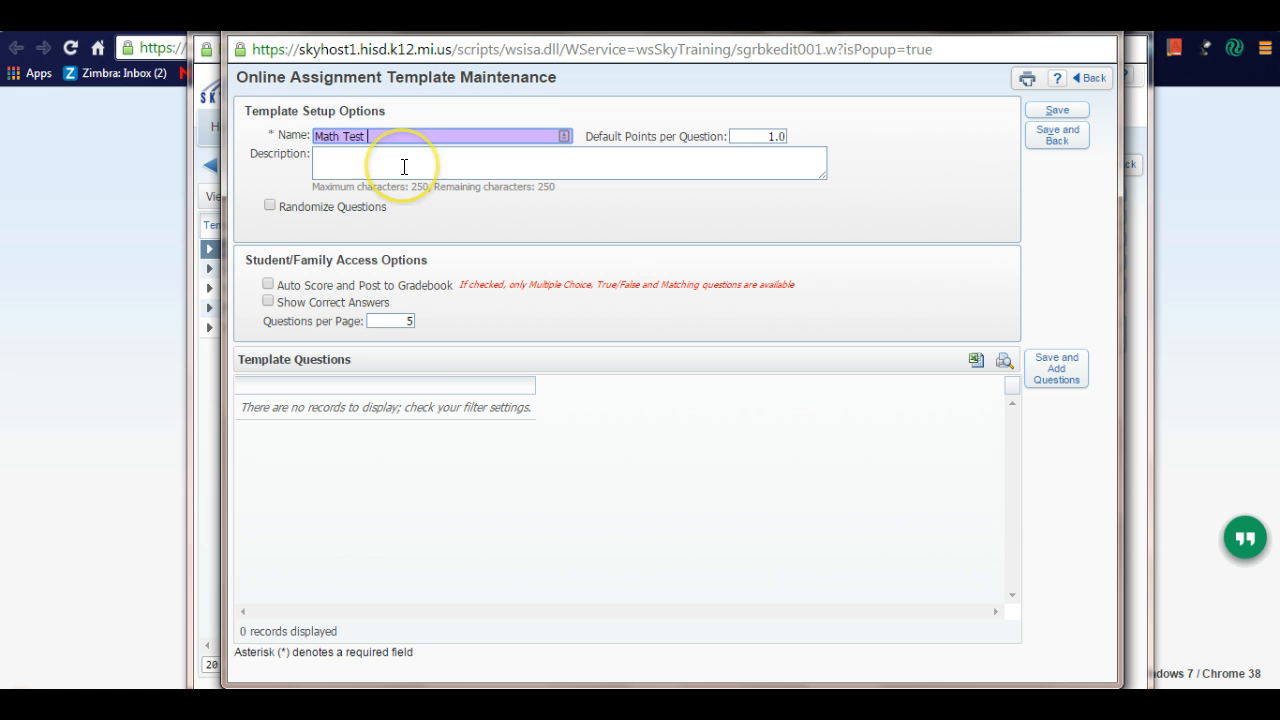
pyautogui.write('52')
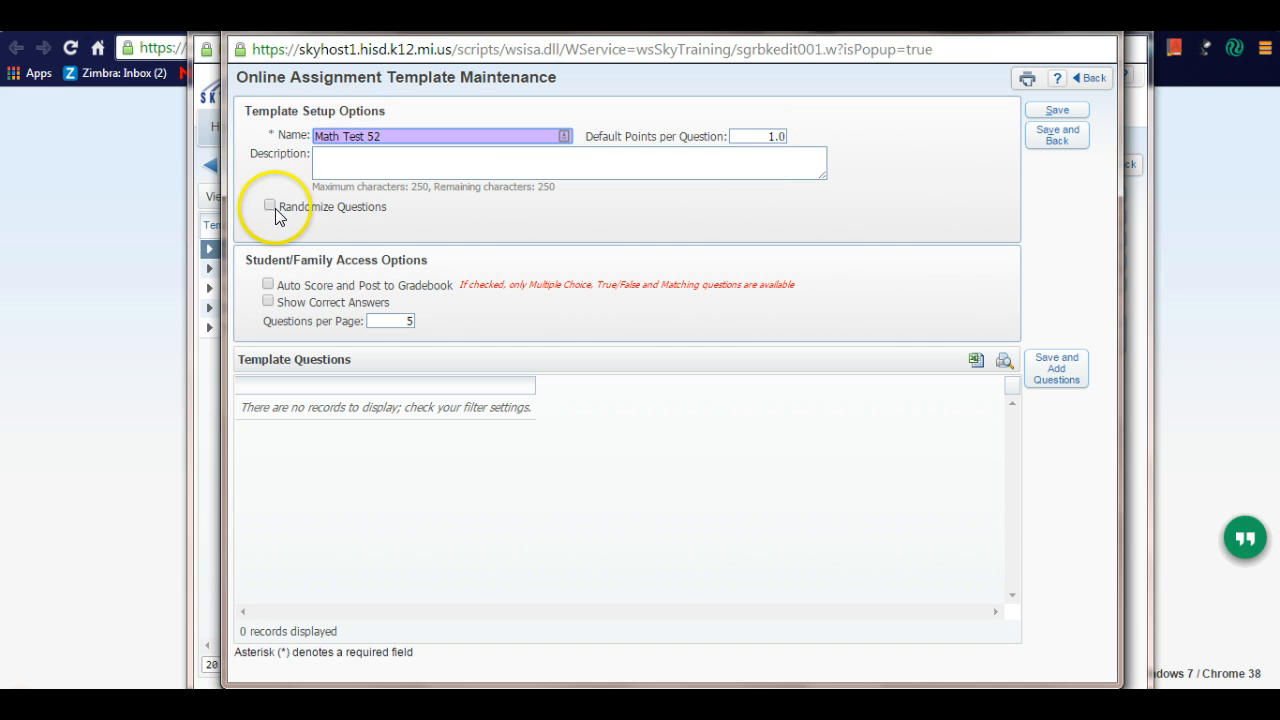
pyautogui.click(269, 206)
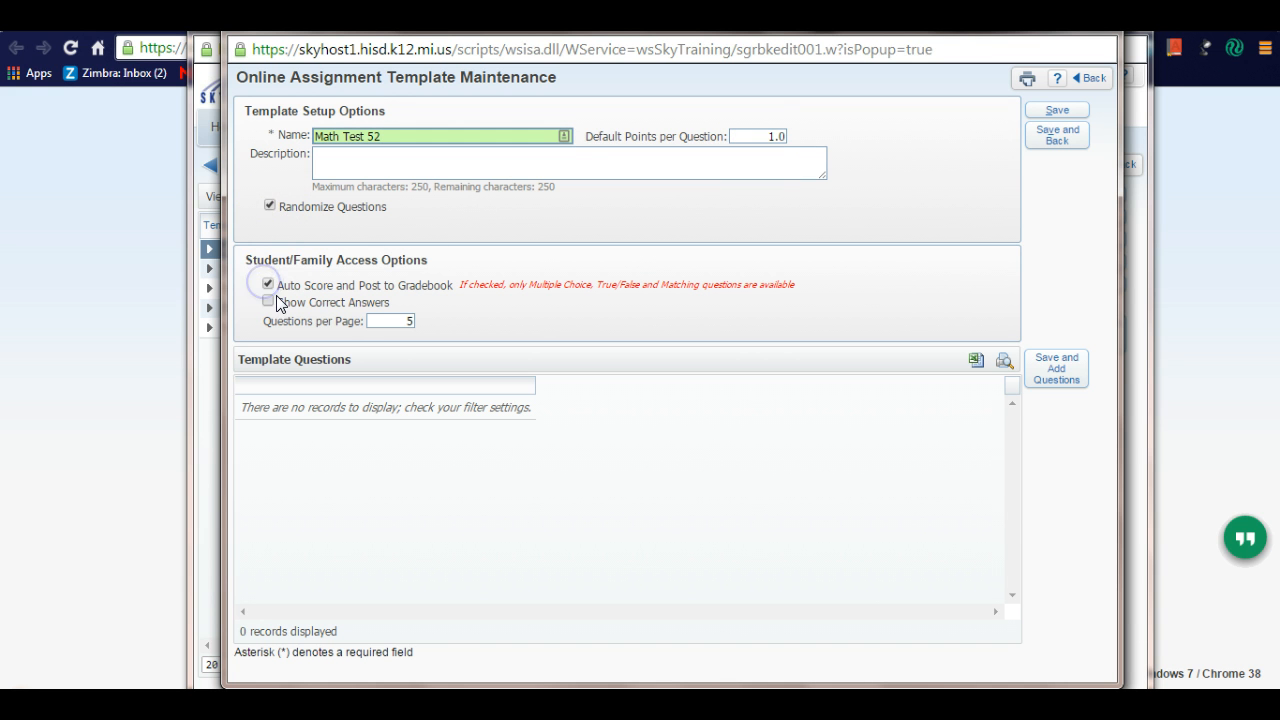
pyautogui.click(267, 302)
pyautogui.write('3')
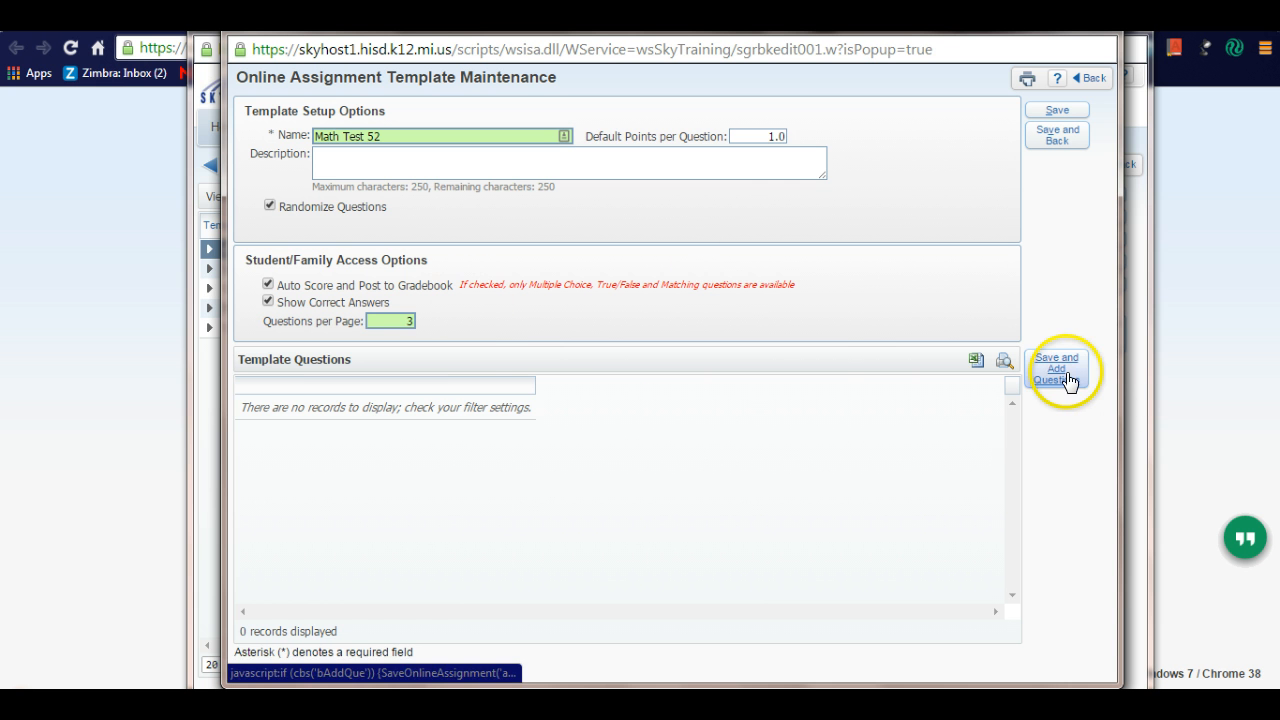
pyautogui.click(1057, 368)
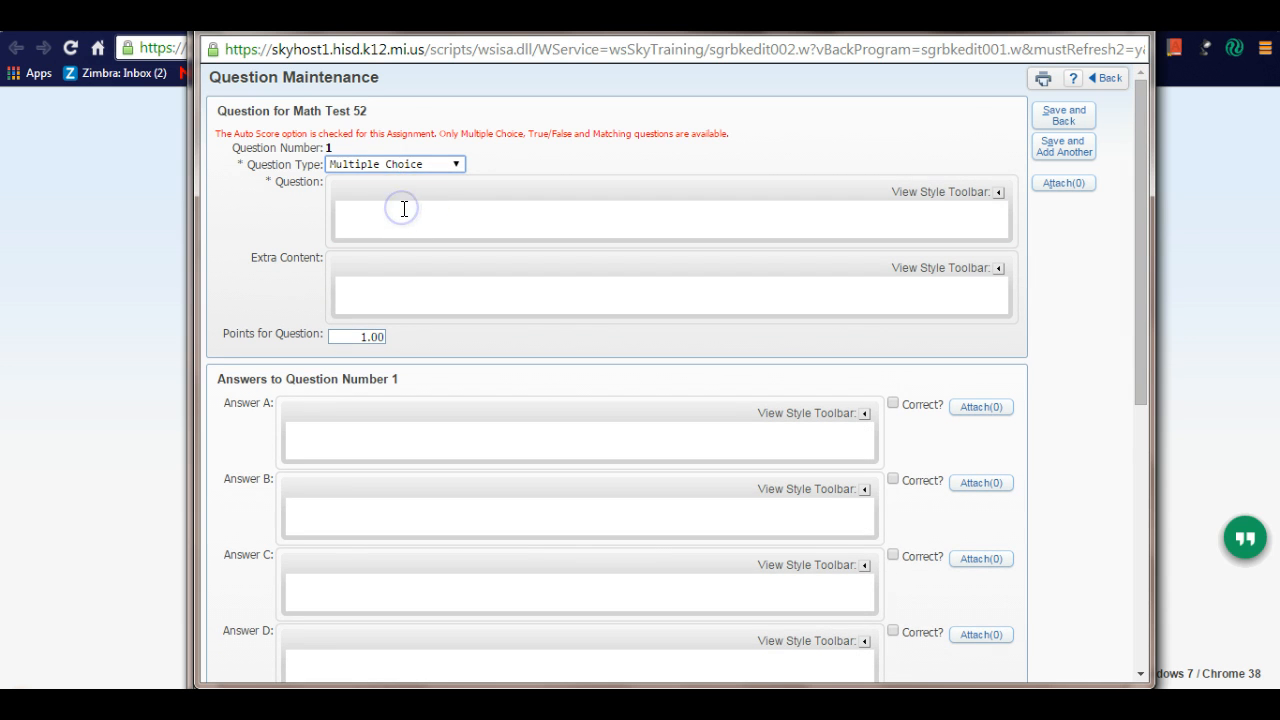
# Enter multiple-choice question 'What is 1+1?' with answers 1–4, marking 2 correct
pyautogui.click(394, 164)
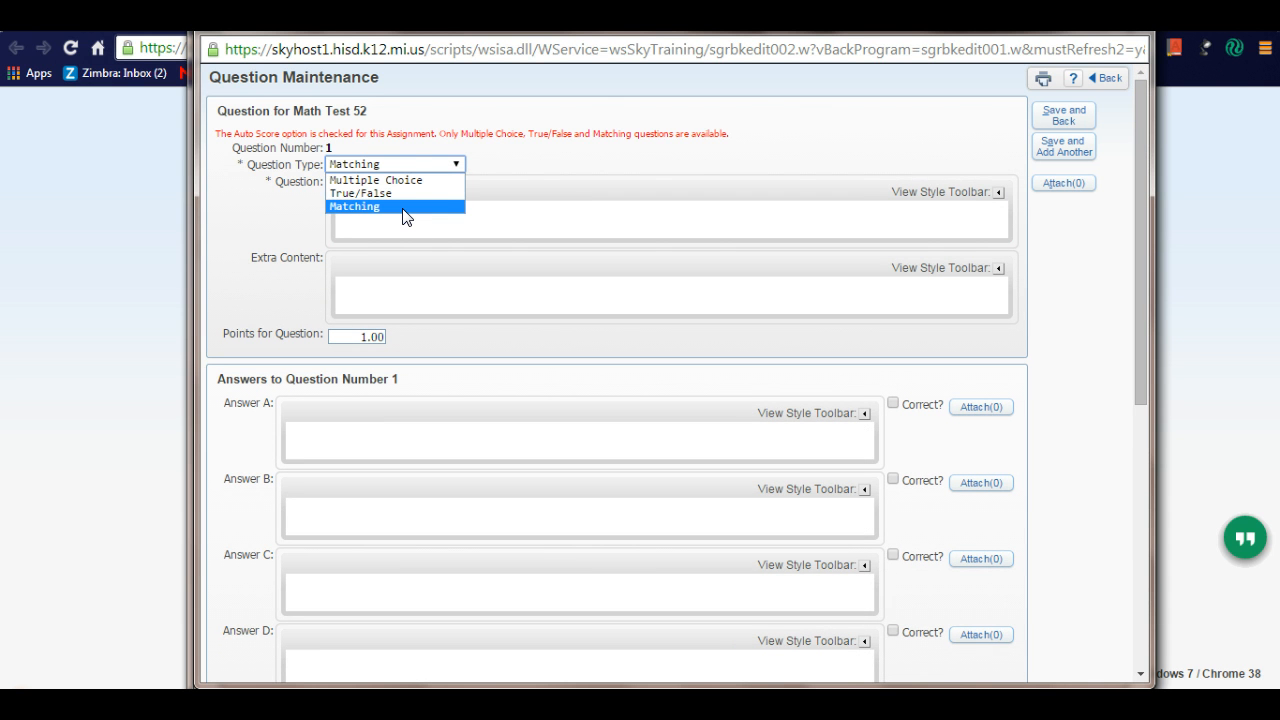
pyautogui.click(354, 206)
pyautogui.write('What is 1')
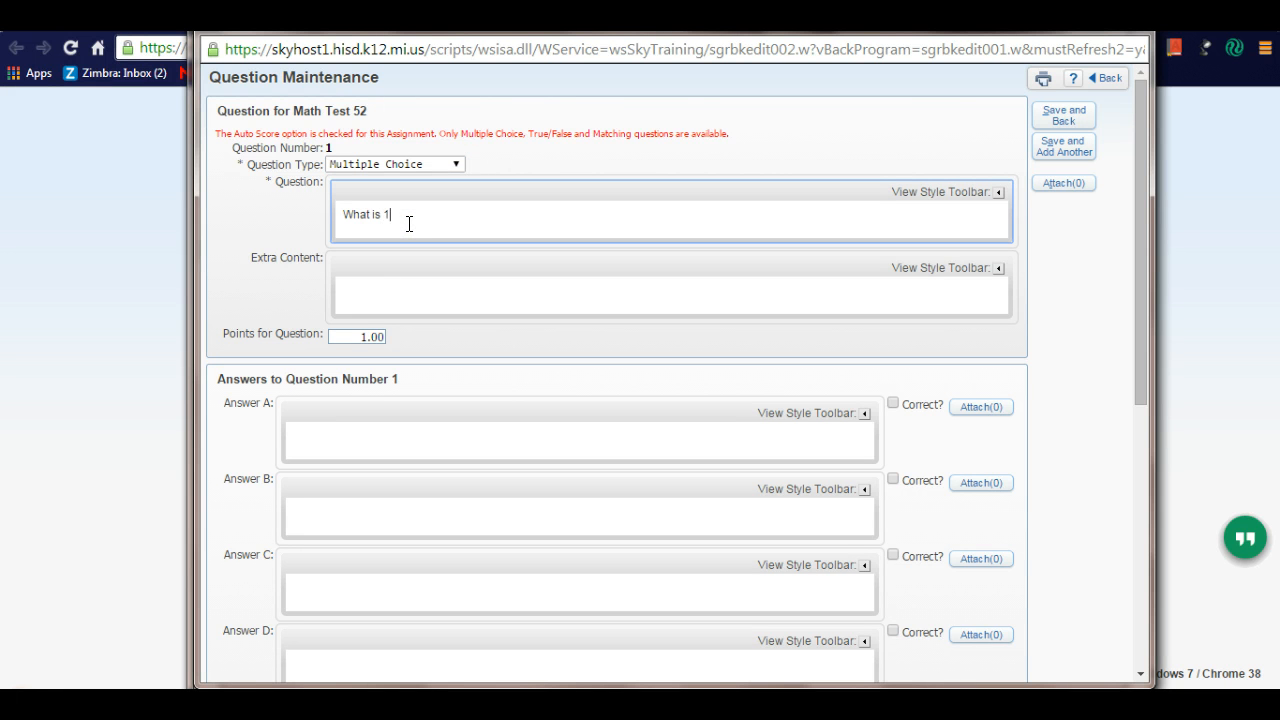
pyautogui.write('+1')
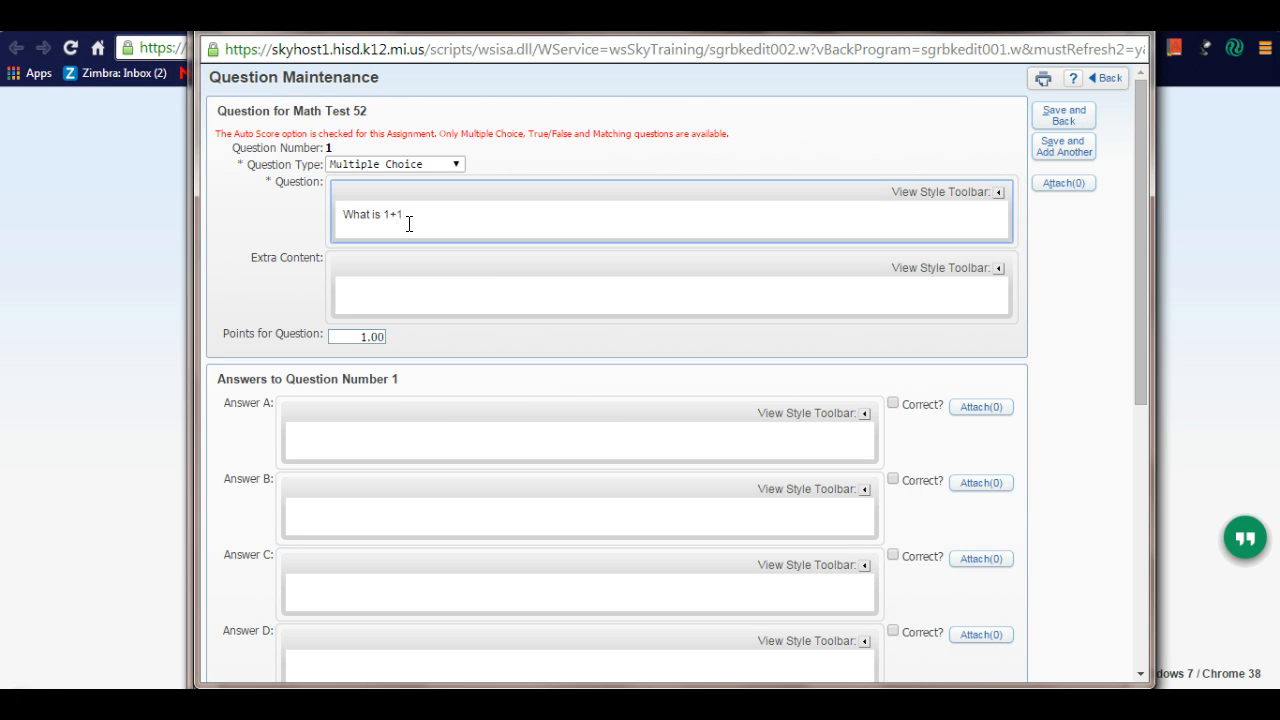
pyautogui.write('?')
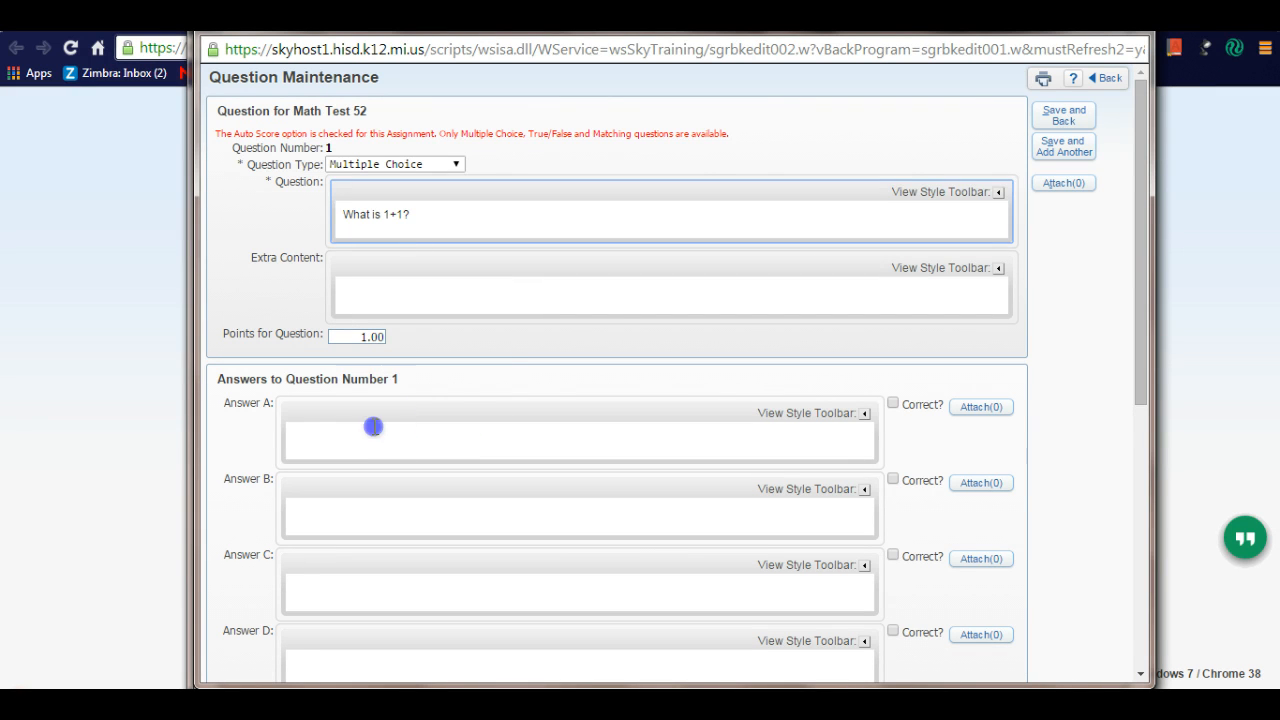
pyautogui.write('1')
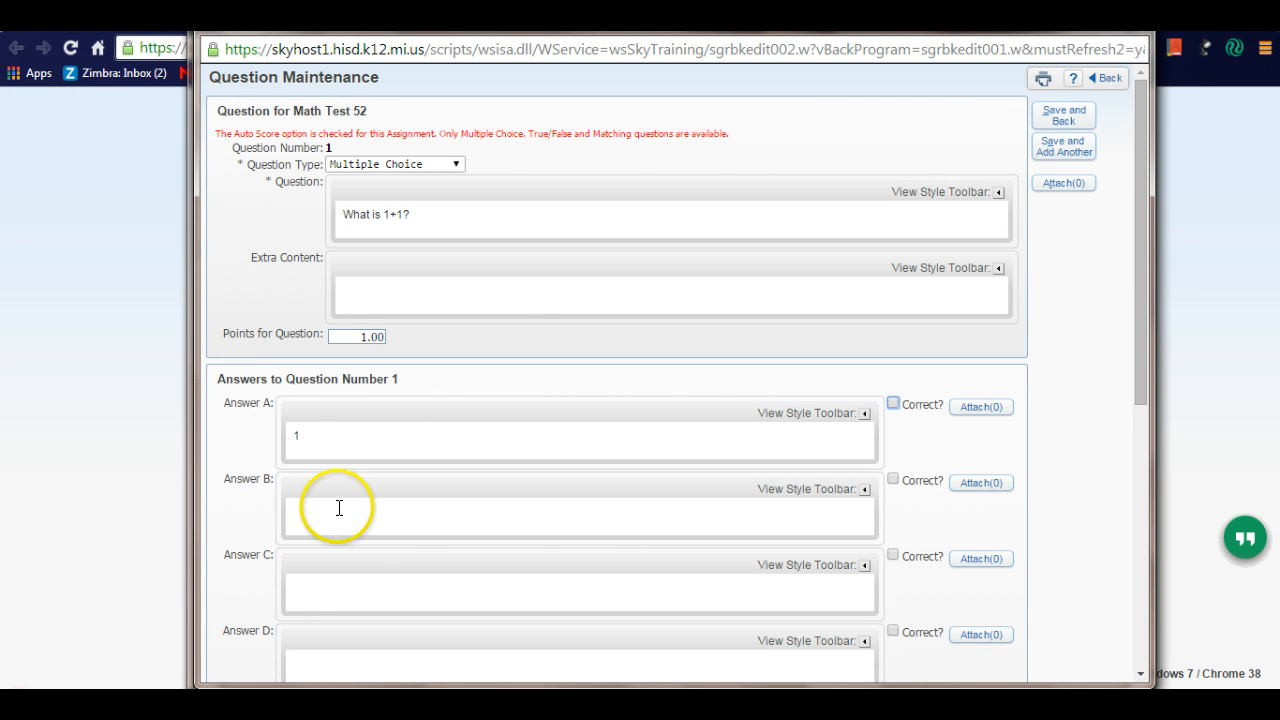
pyautogui.write('3')
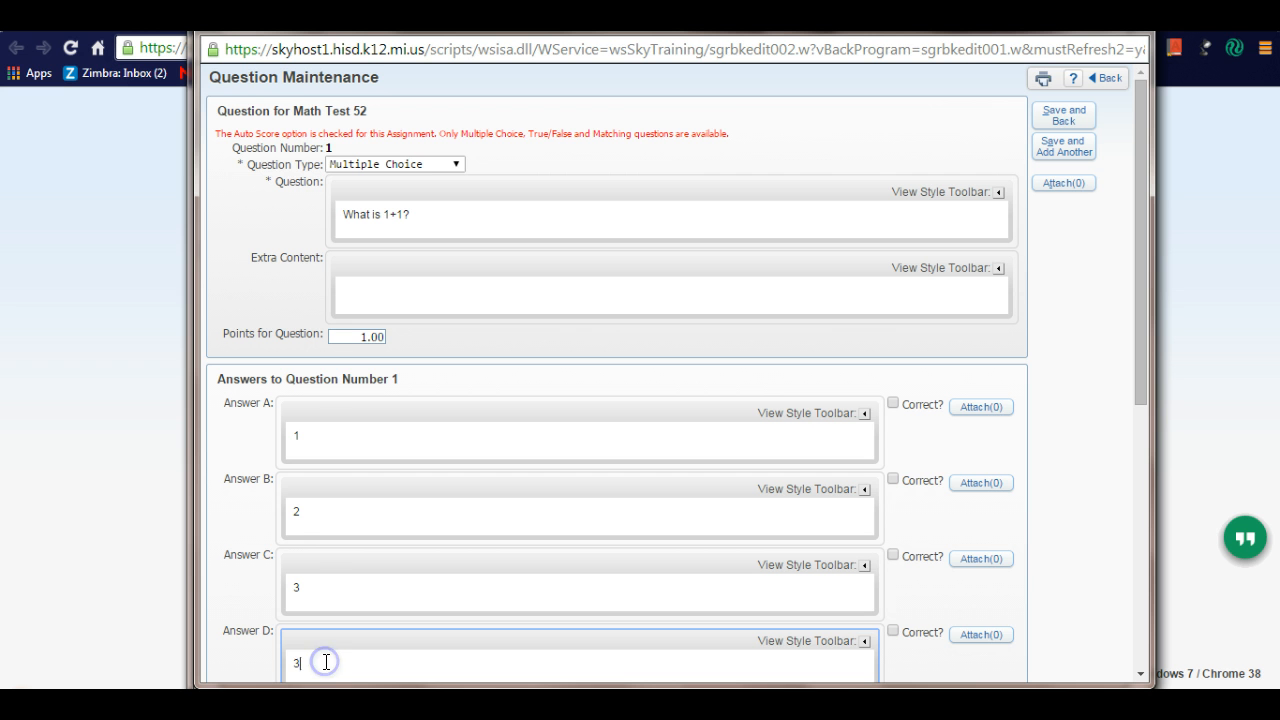
pyautogui.write('4')
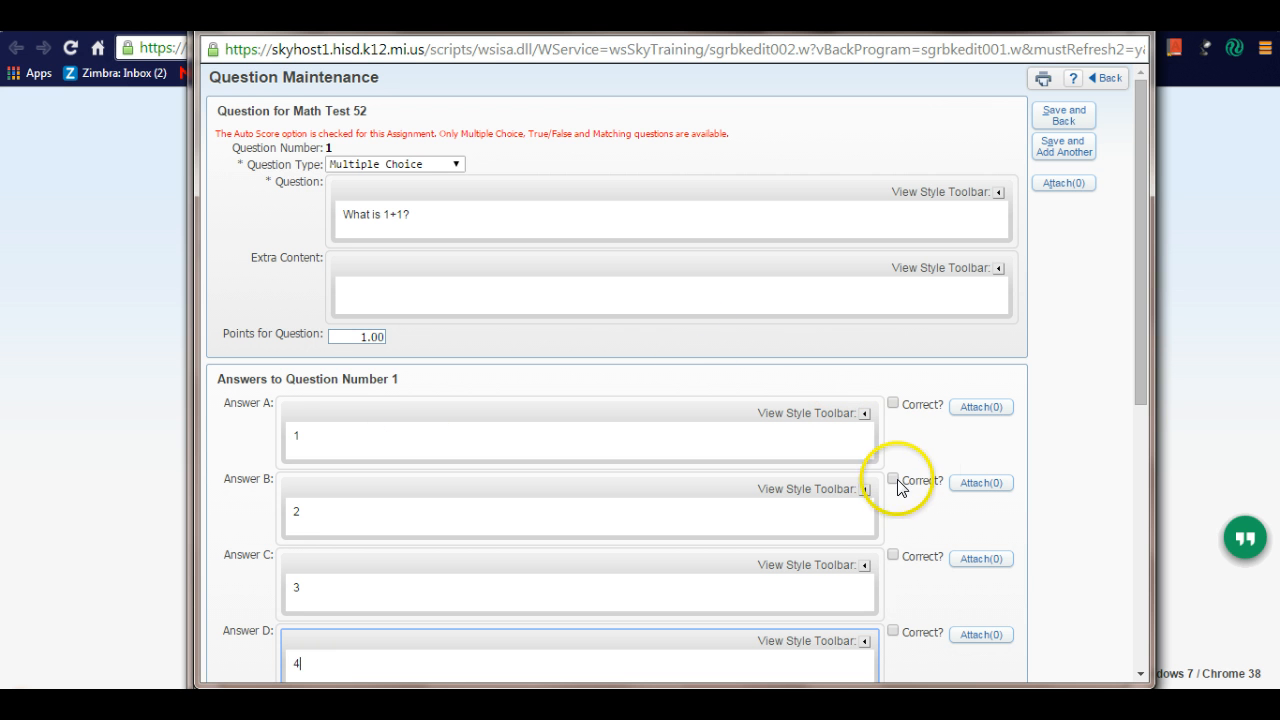
pyautogui.click(892, 478)
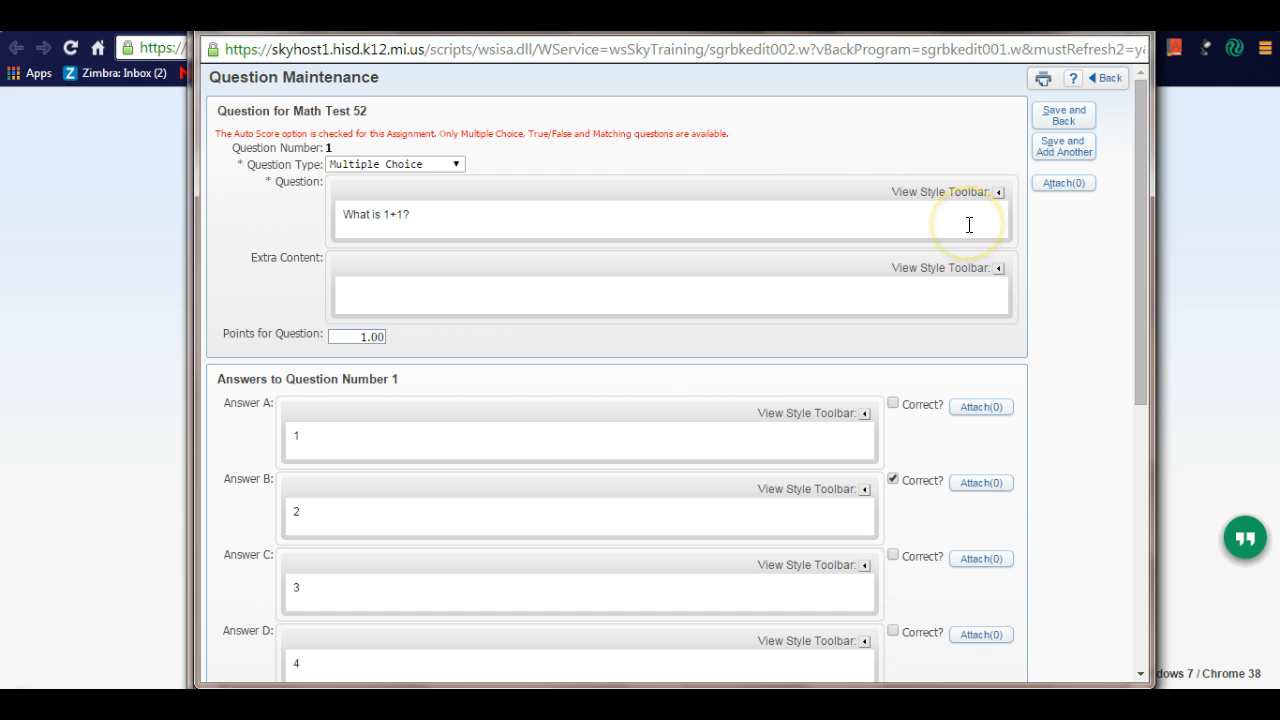
# Confirm Multiple Choice as the question type and save the question back to the template
pyautogui.click(394, 164)
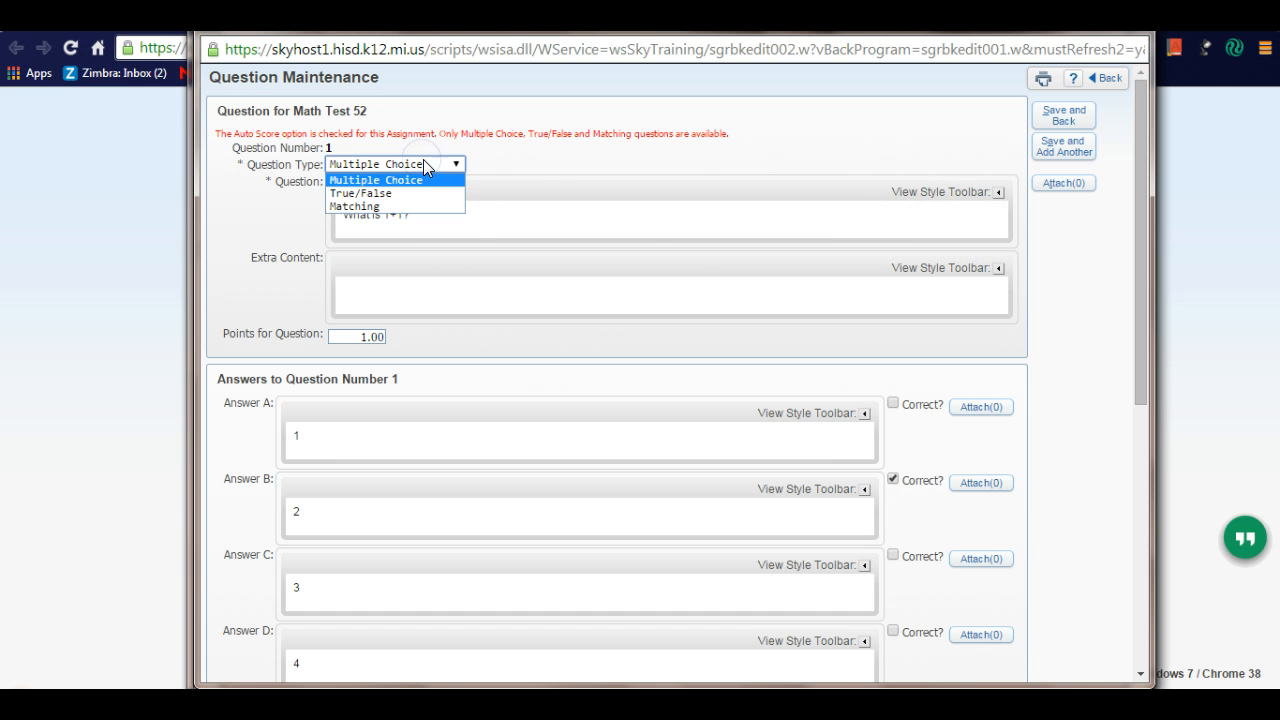
pyautogui.click(375, 180)
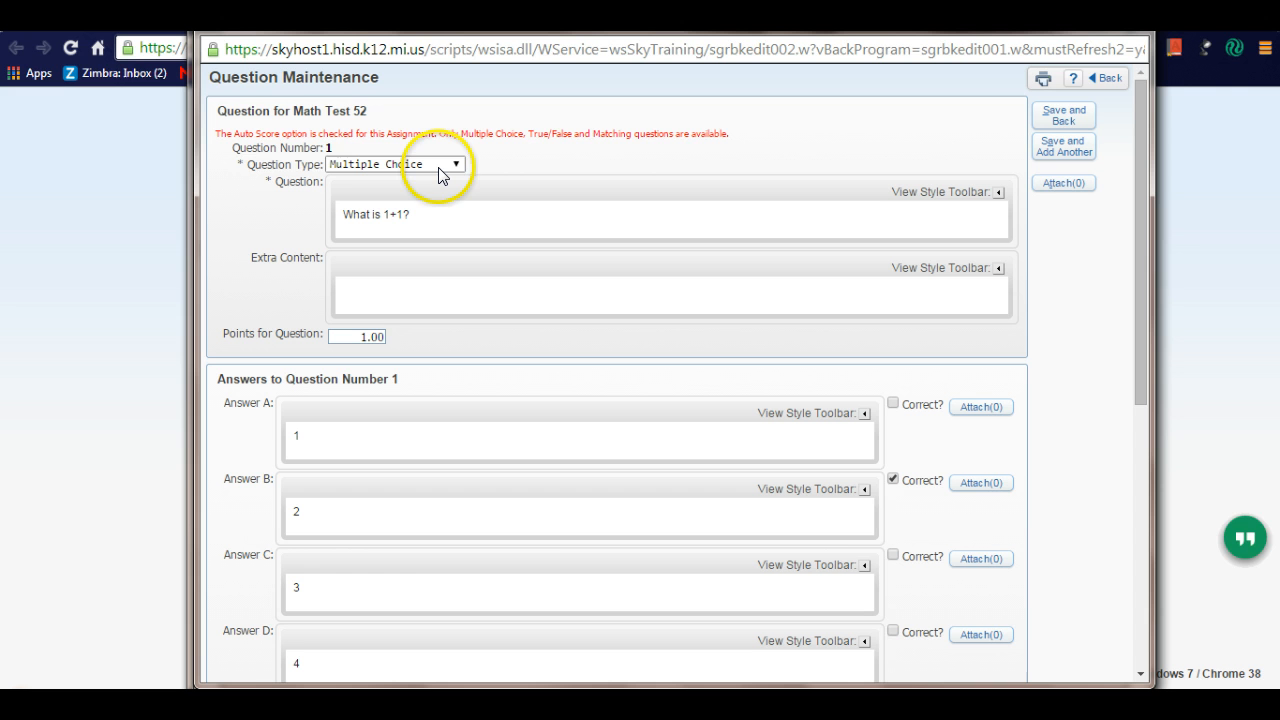
pyautogui.click(455, 164)
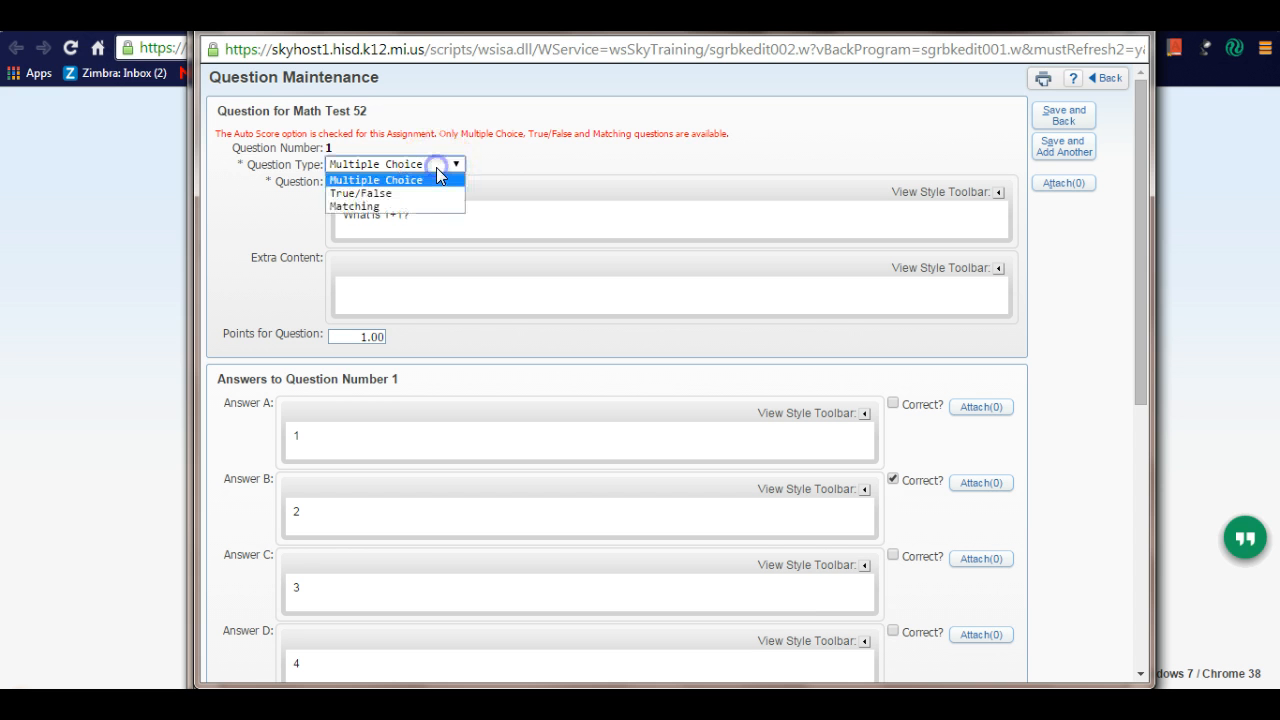
pyautogui.moveTo(428, 192)
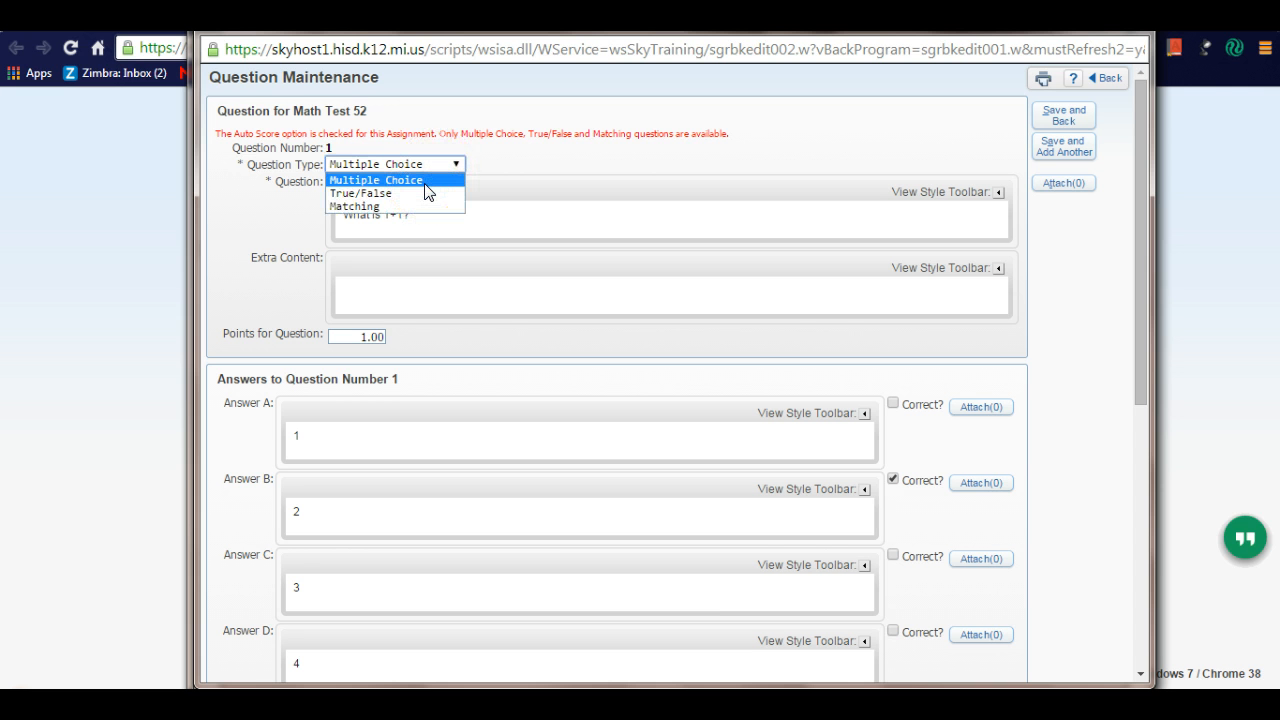
pyautogui.click(375, 180)
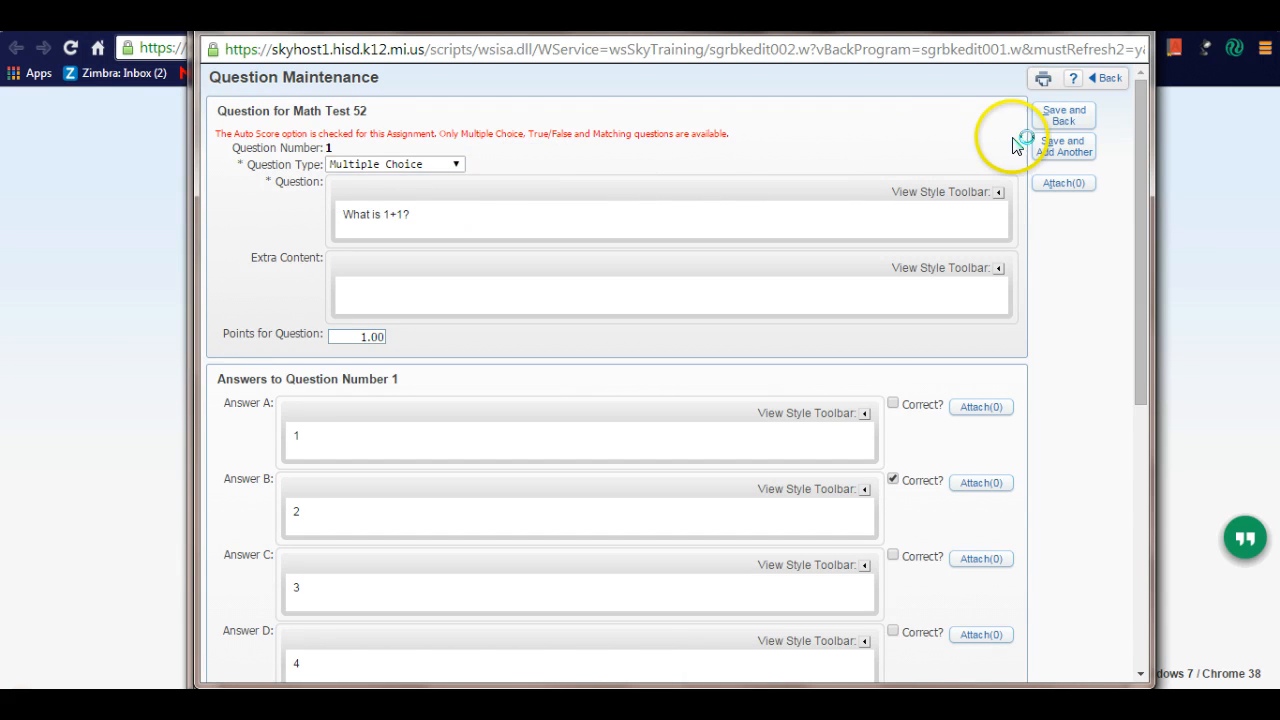
pyautogui.click(1064, 115)
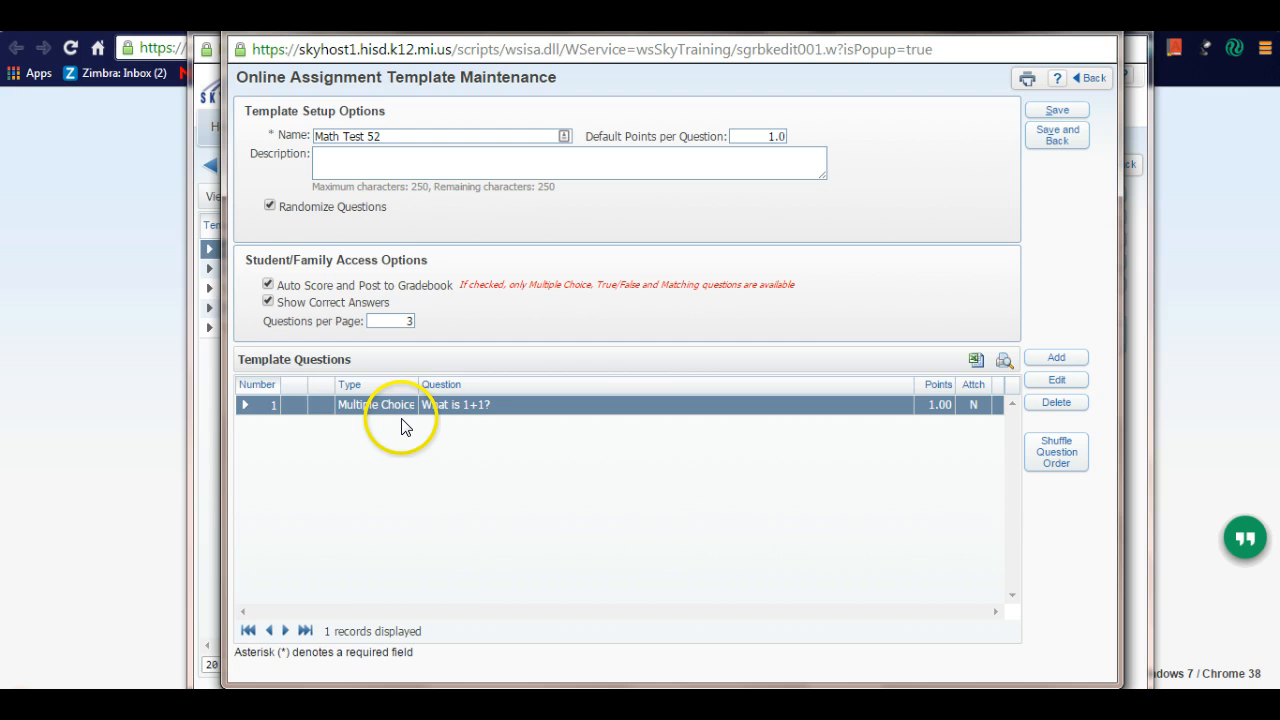
pyautogui.moveTo(995, 183)
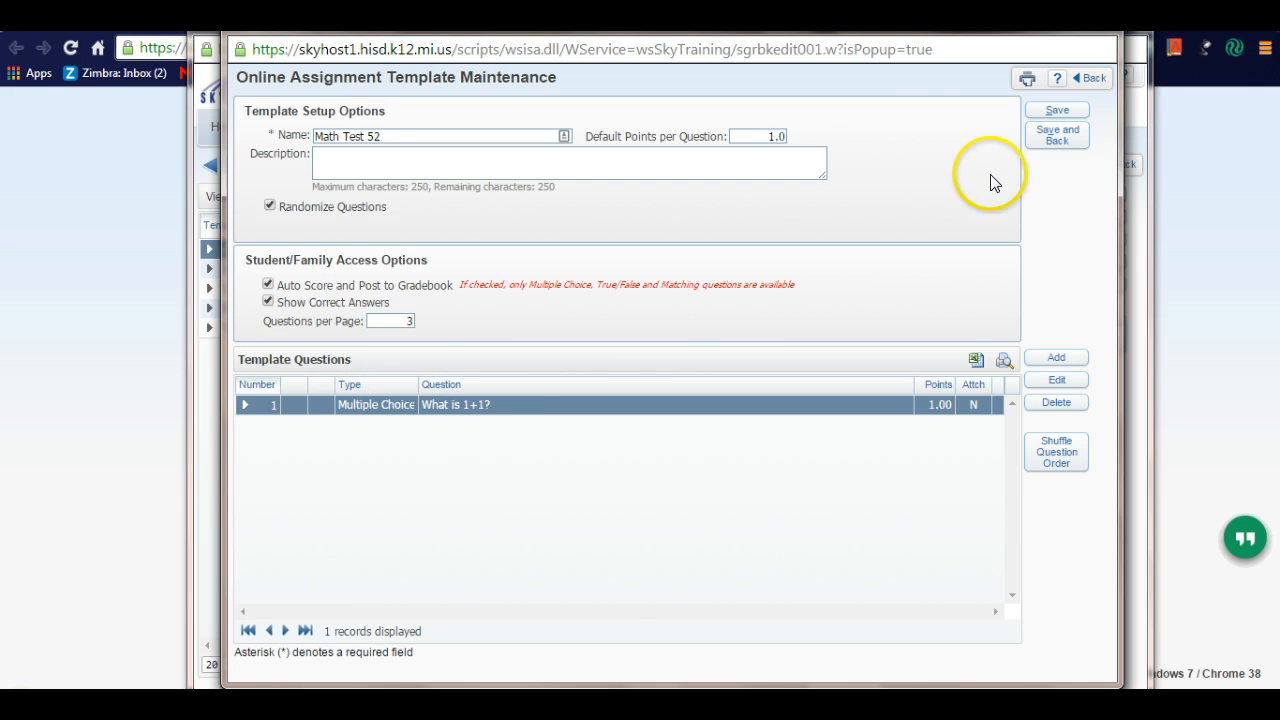
# Save Math Test 52 and return to the online assignment template list
pyautogui.click(1056, 134)
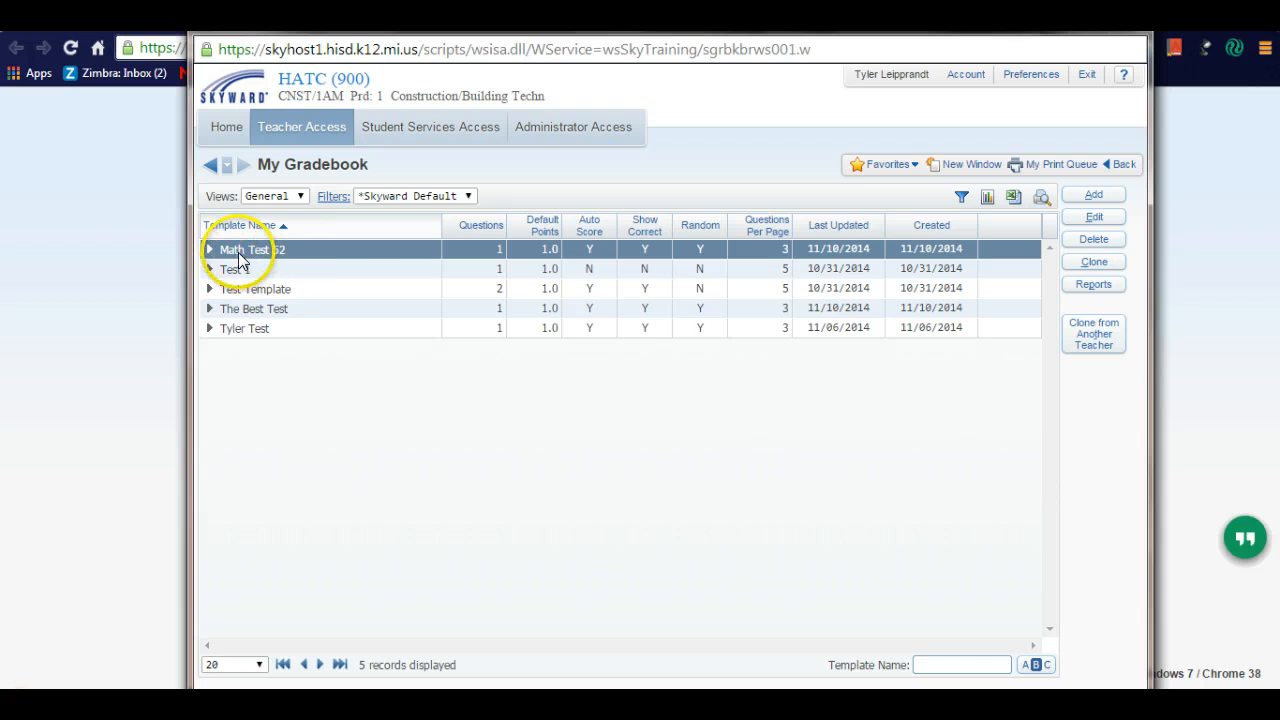
pyautogui.moveTo(240, 255)
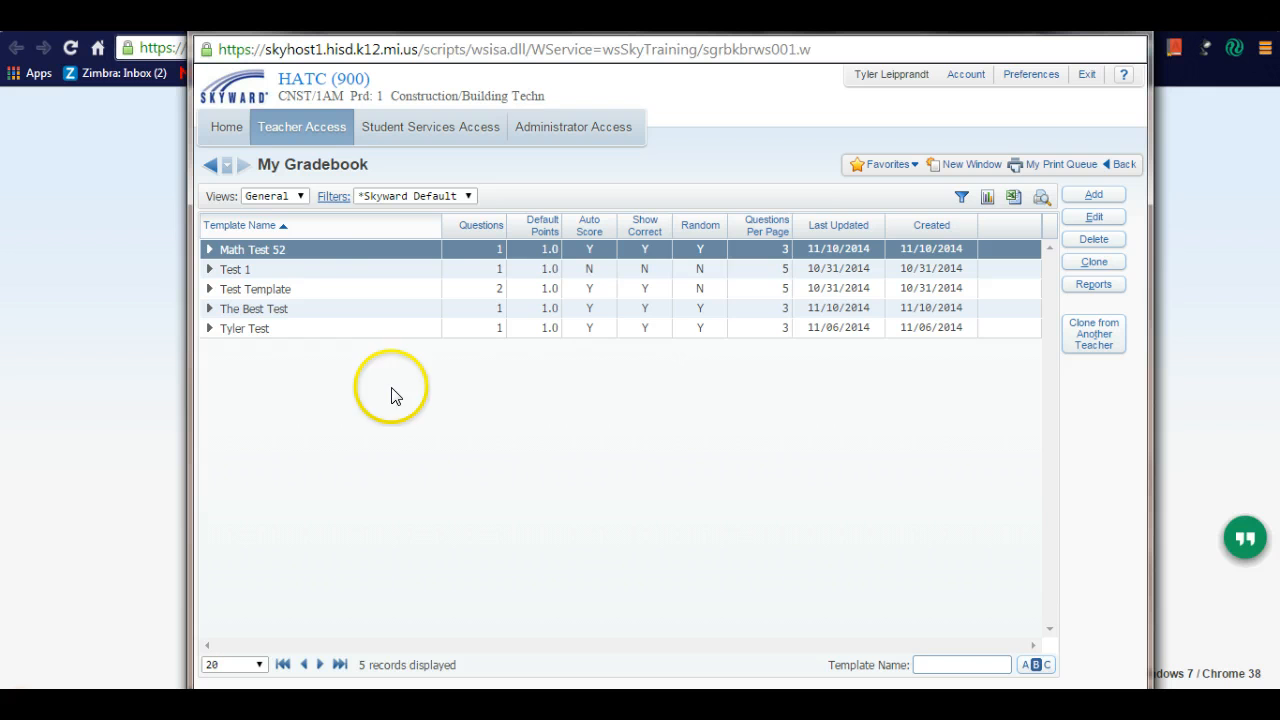
pyautogui.moveTo(295, 328)
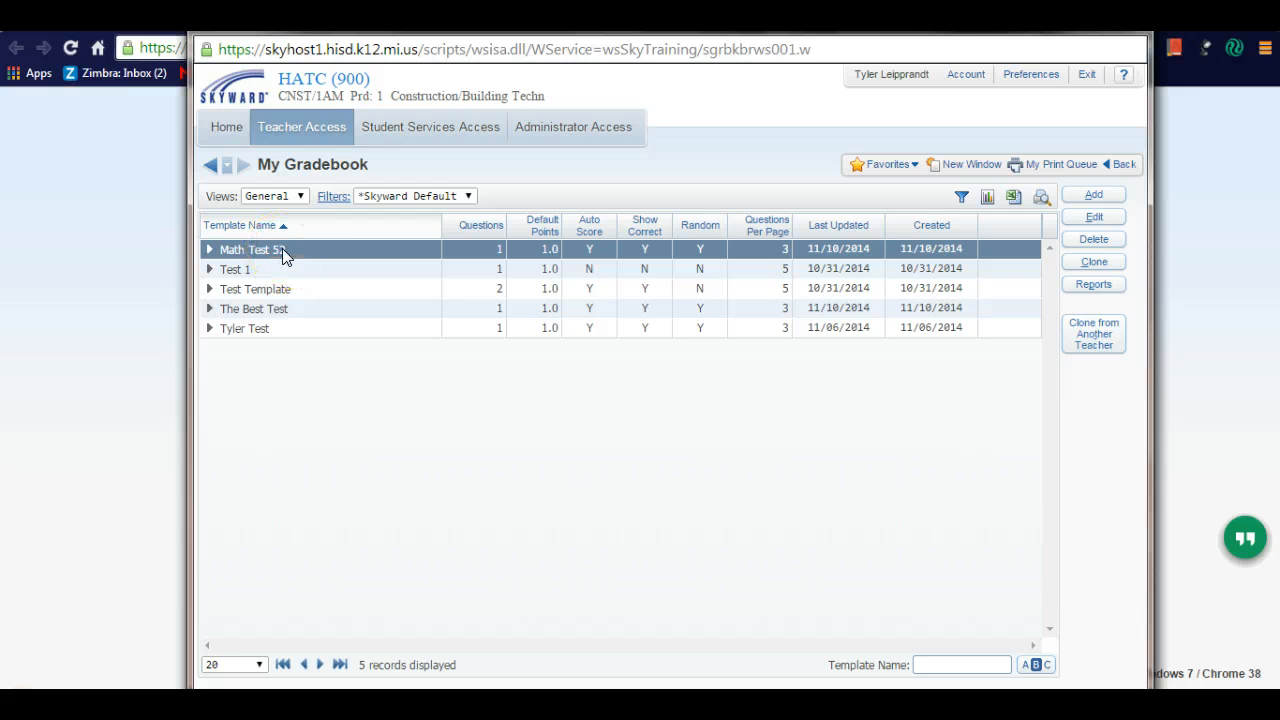
# Open the COS/1PM Cosmetology gradebook from My Gradebook and begin adding an assignment
pyautogui.click(301, 126)
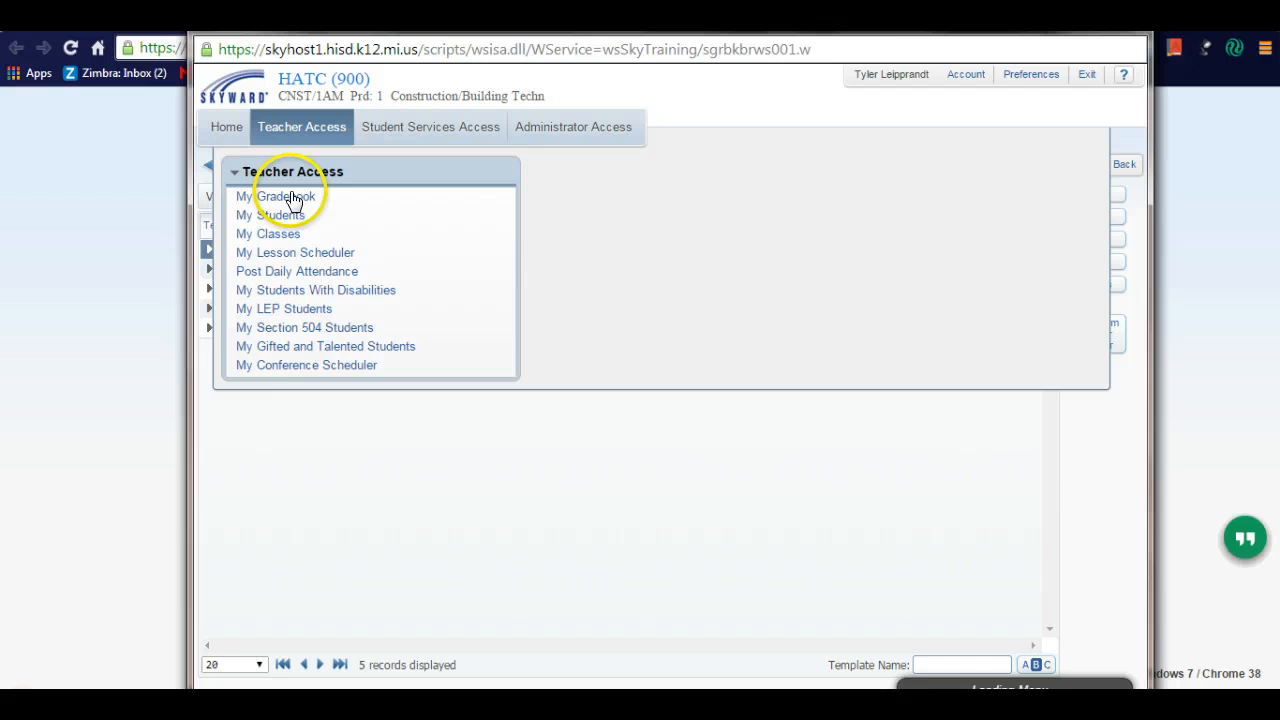
pyautogui.click(284, 196)
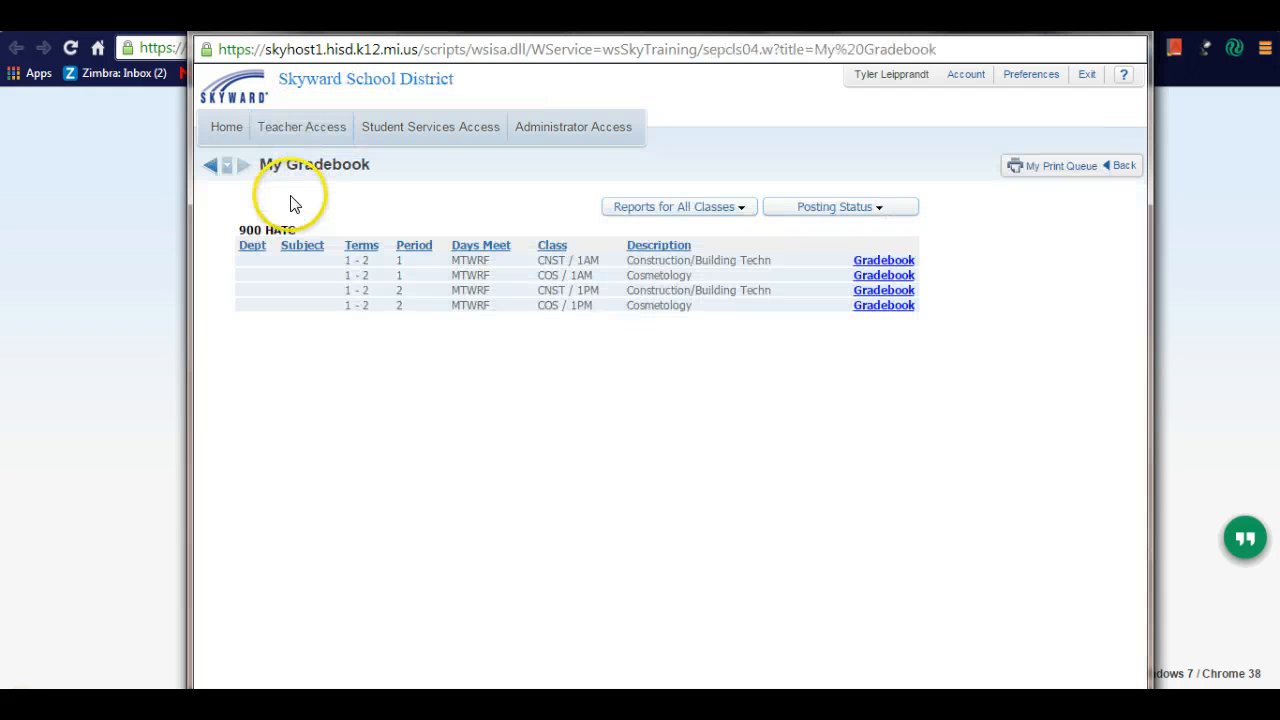
pyautogui.moveTo(883, 305)
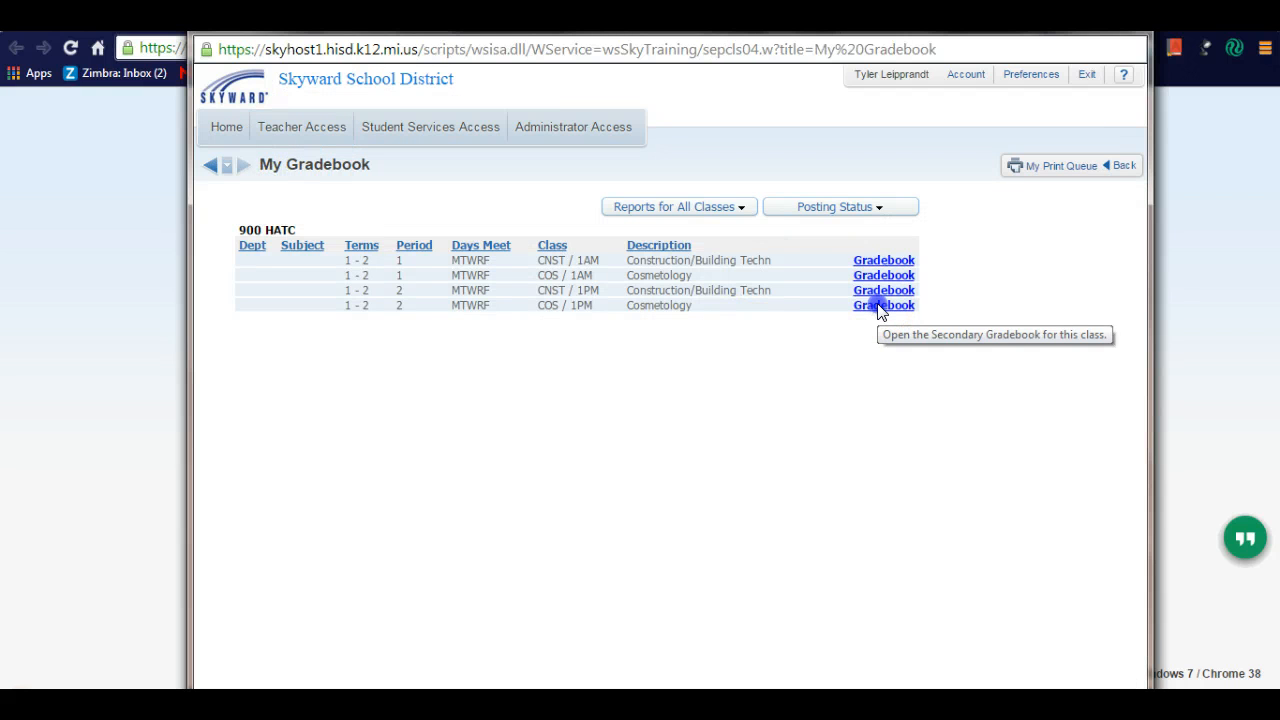
pyautogui.click(883, 305)
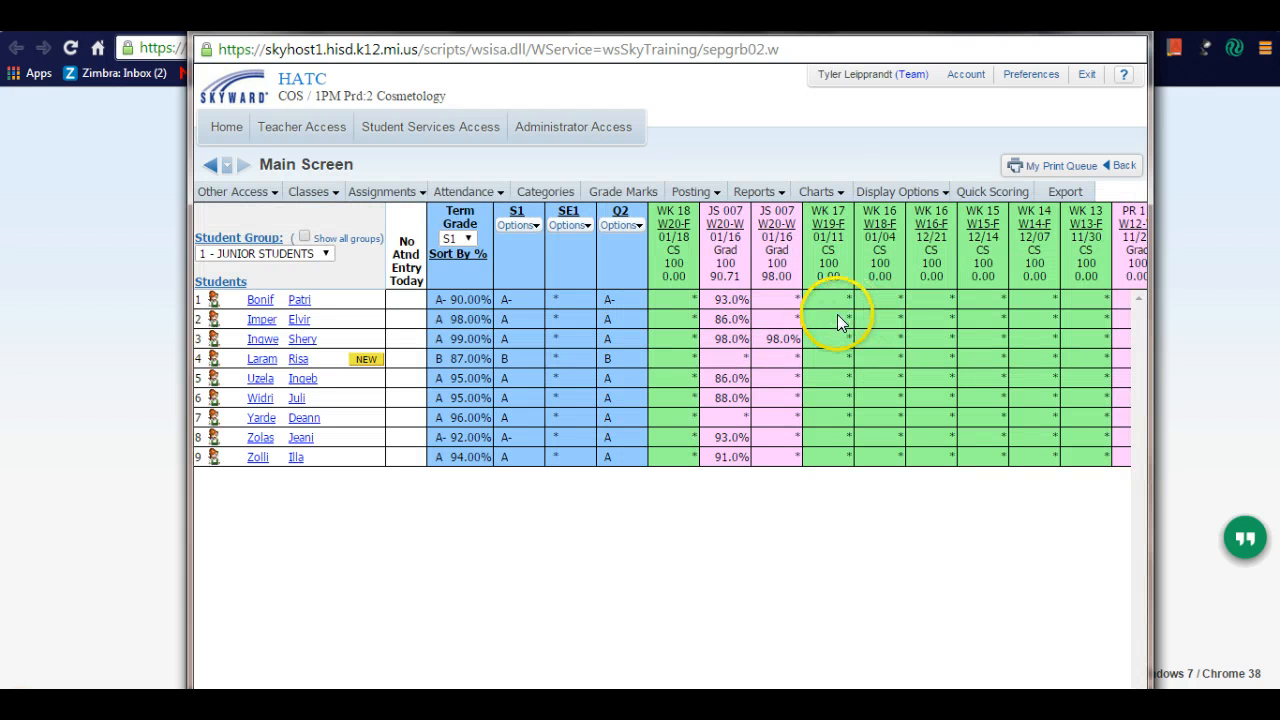
pyautogui.click(383, 191)
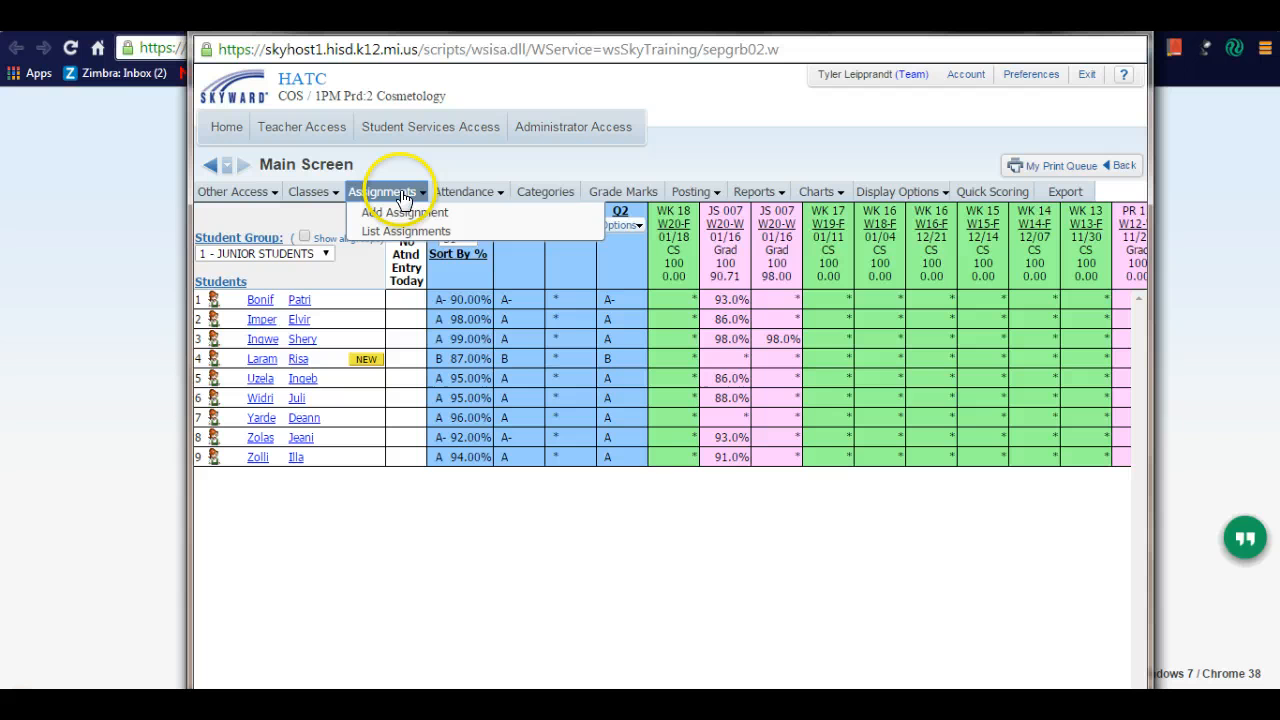
pyautogui.click(404, 211)
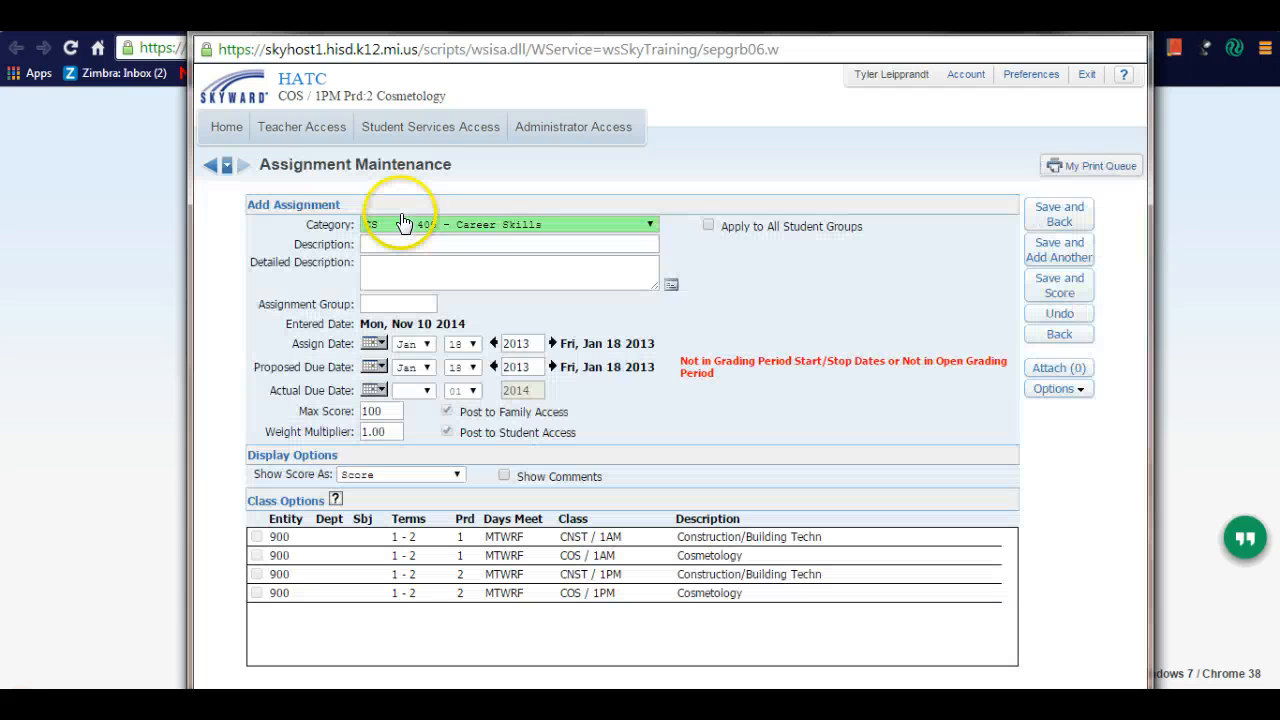
pyautogui.moveTo(818, 278)
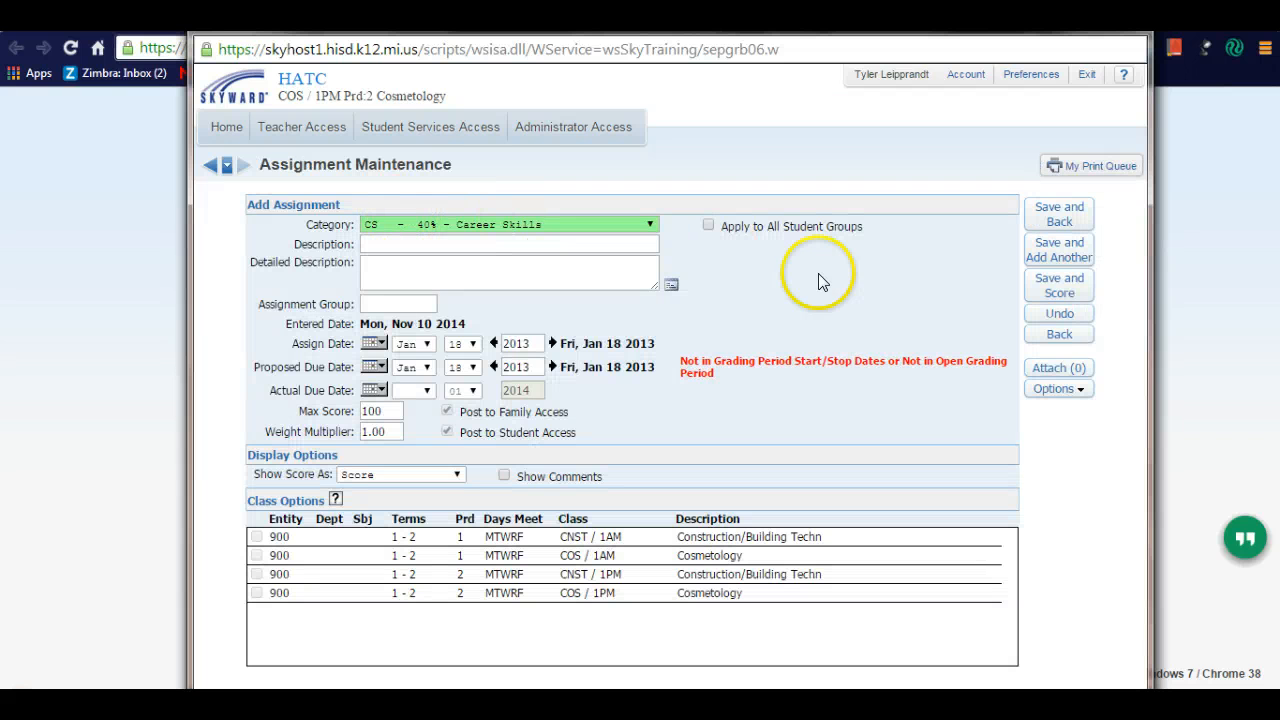
# Choose Options > Copy from My Online Assignment Template
pyautogui.click(1058, 388)
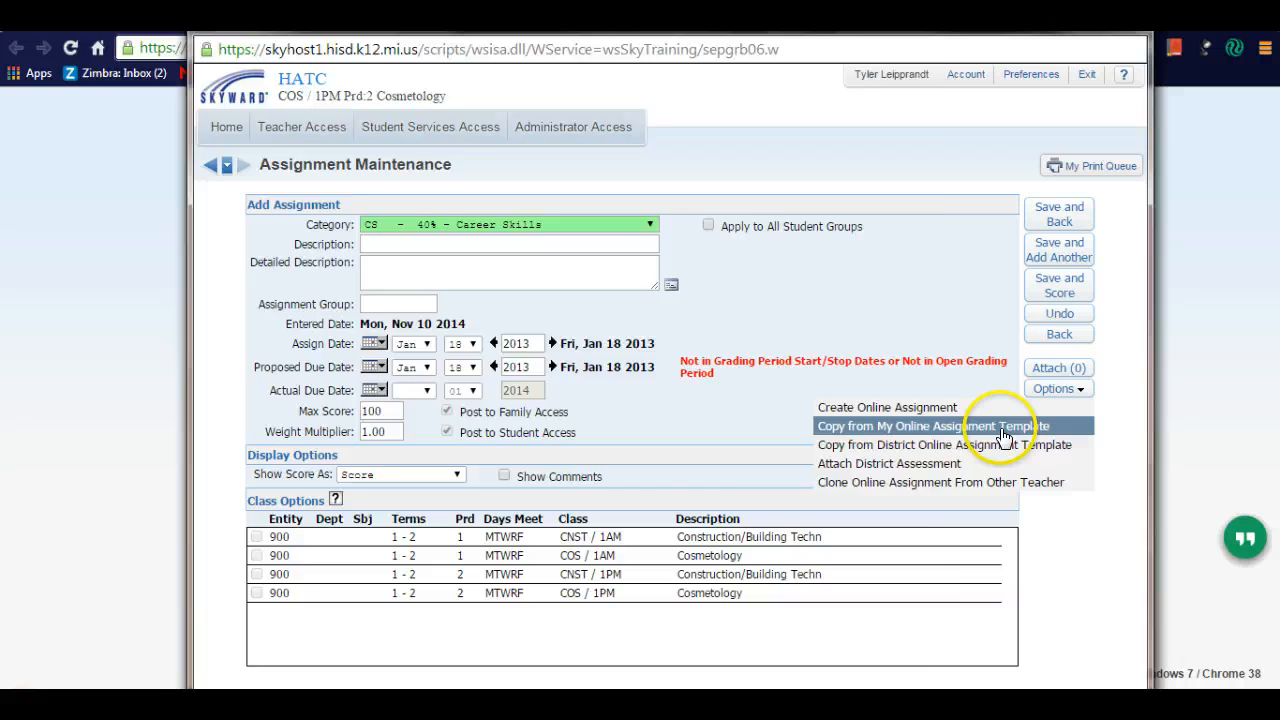
pyautogui.click(940, 482)
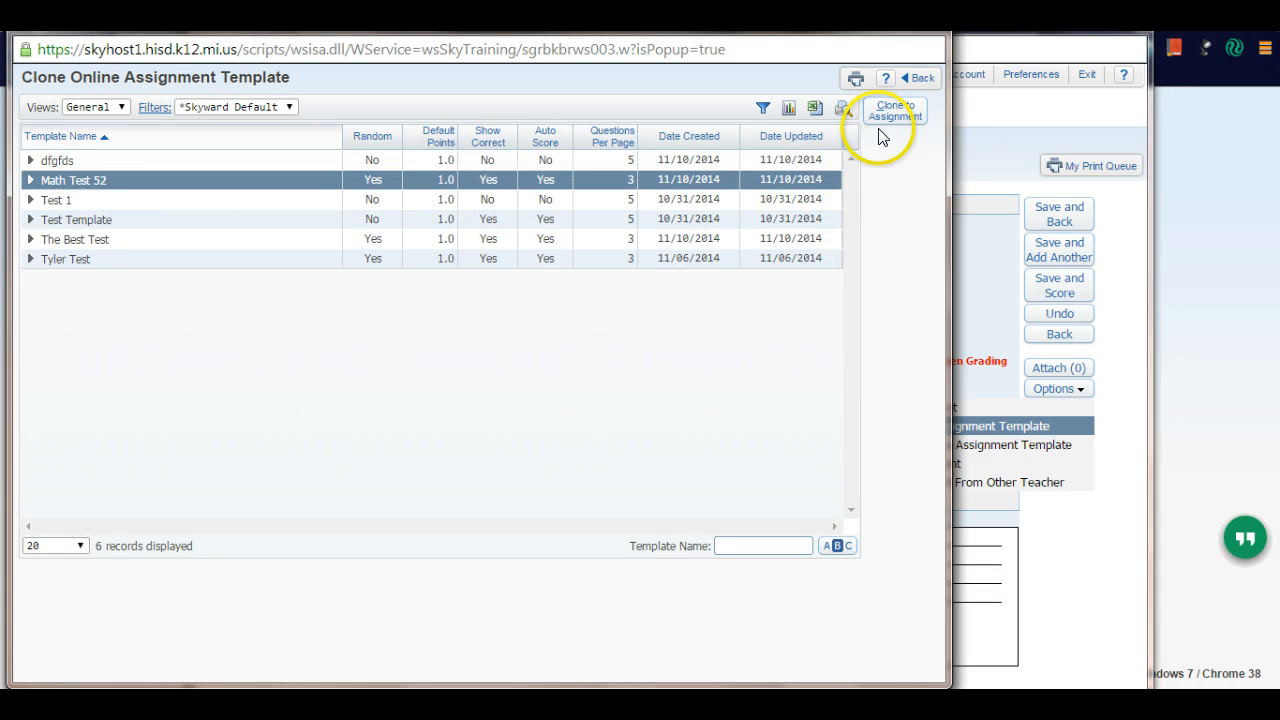
# Clone Math Test 52 into the assignment and place the cursor in Description
pyautogui.click(895, 110)
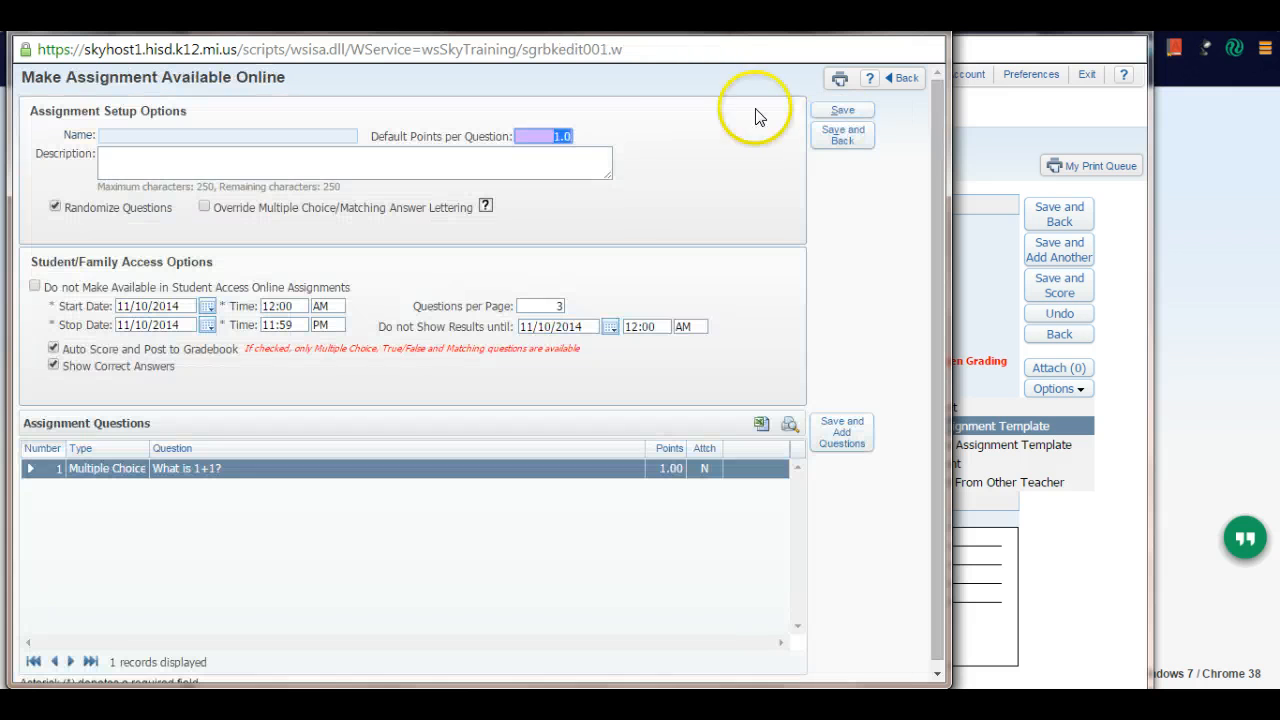
pyautogui.click(350, 162)
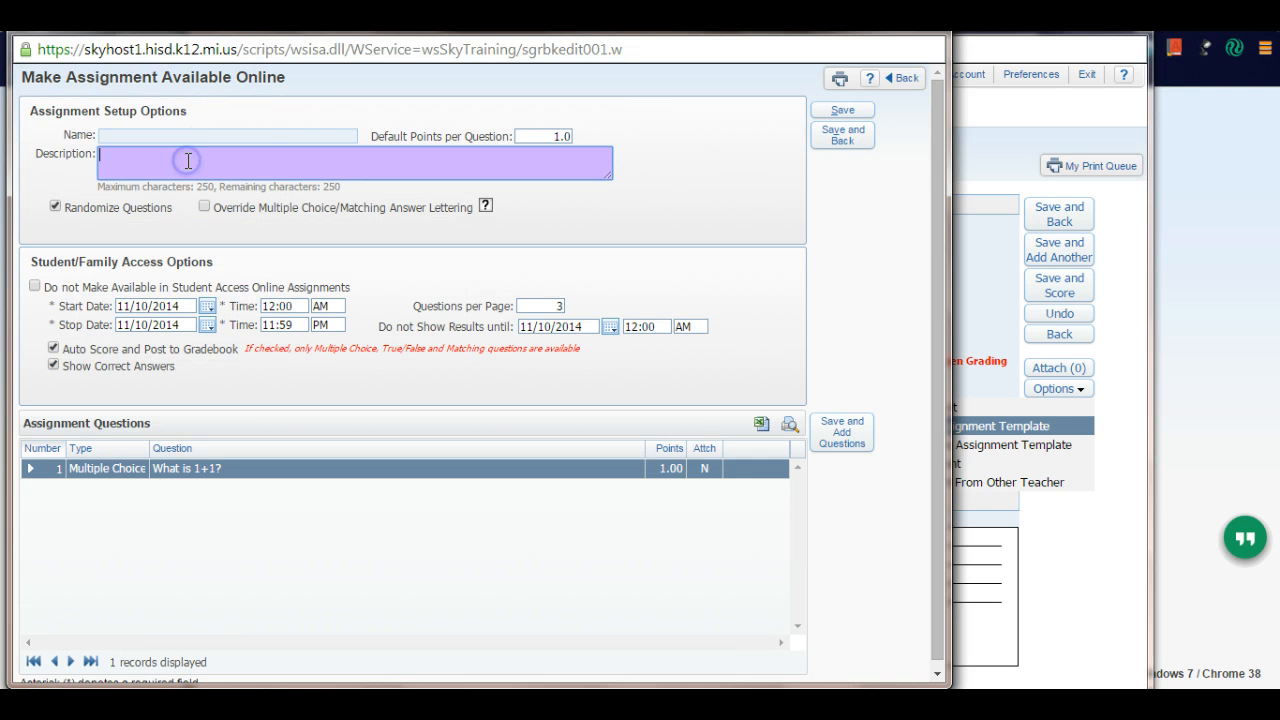
pyautogui.moveTo(135, 268)
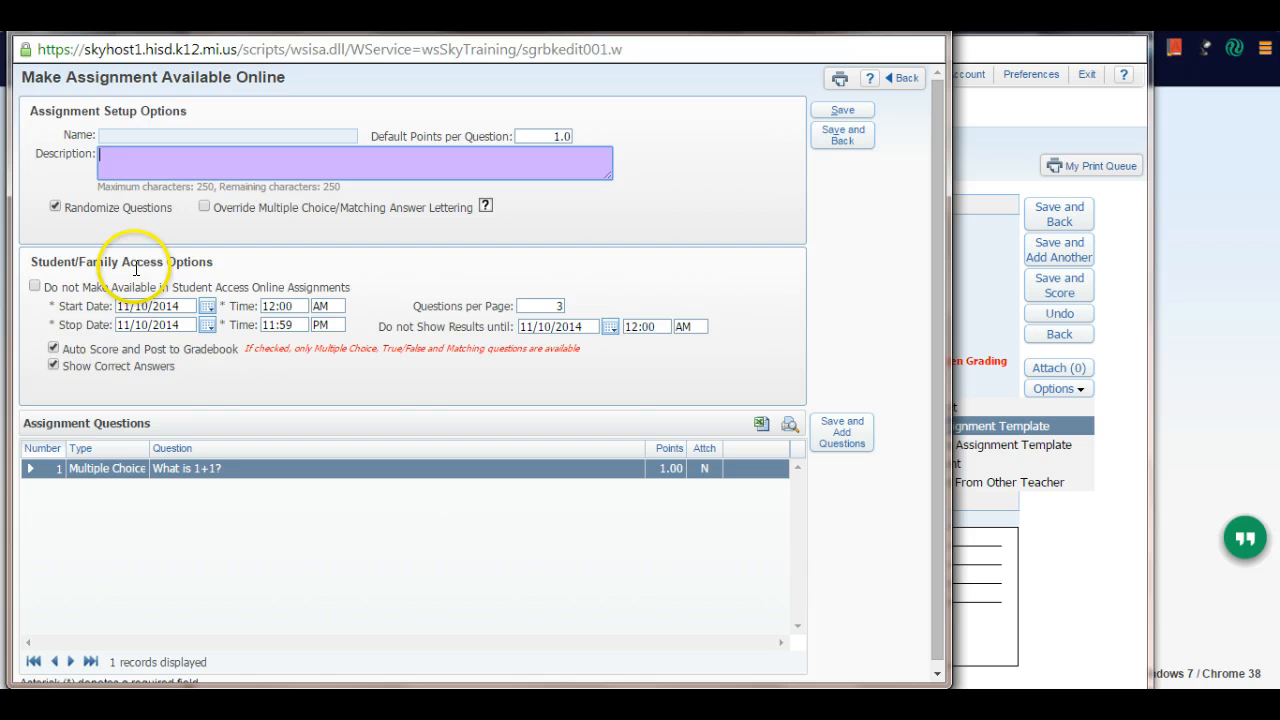
pyautogui.moveTo(237, 318)
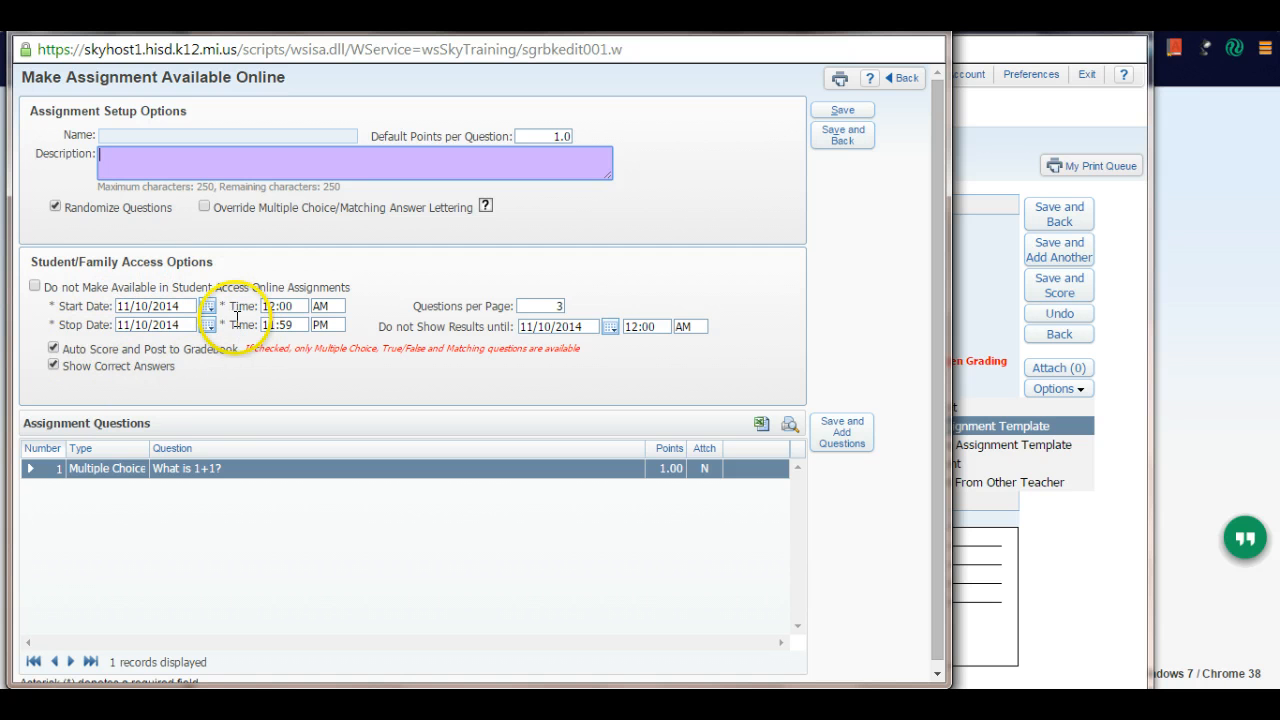